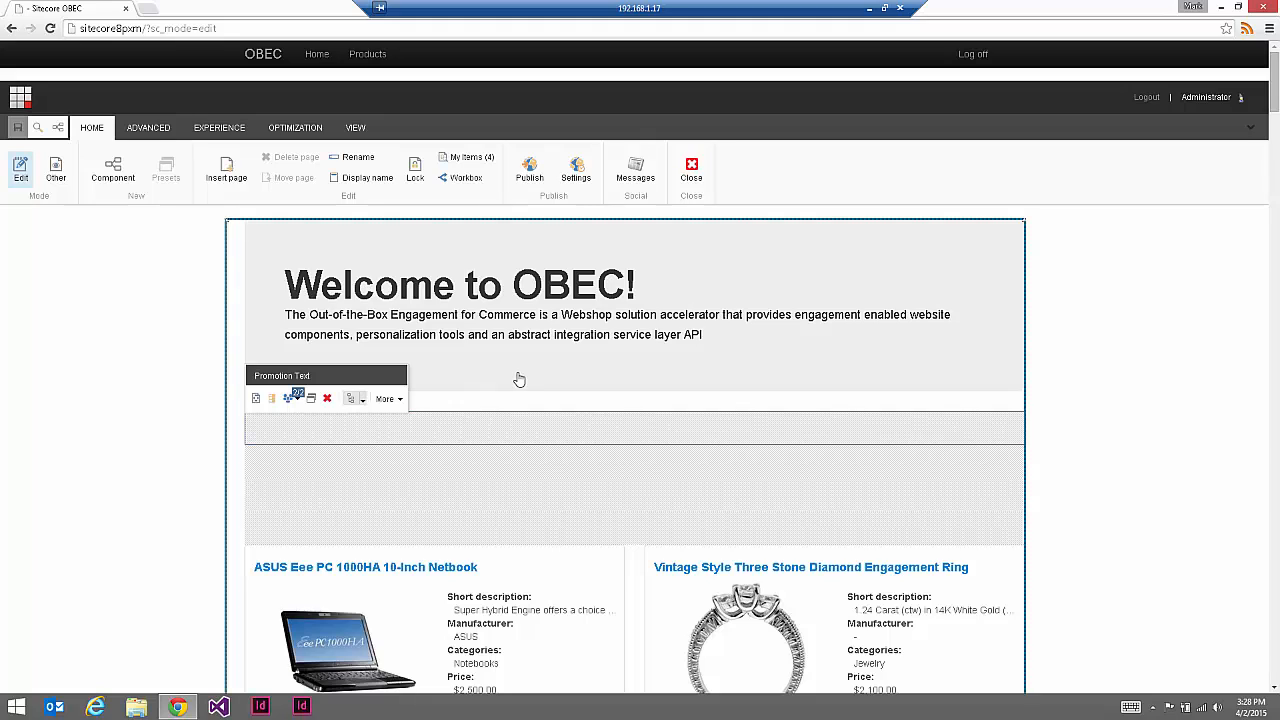
Step: Inspect the promotion text component's personalization rule, searching conditions for 'cart'
left_click(412, 452)
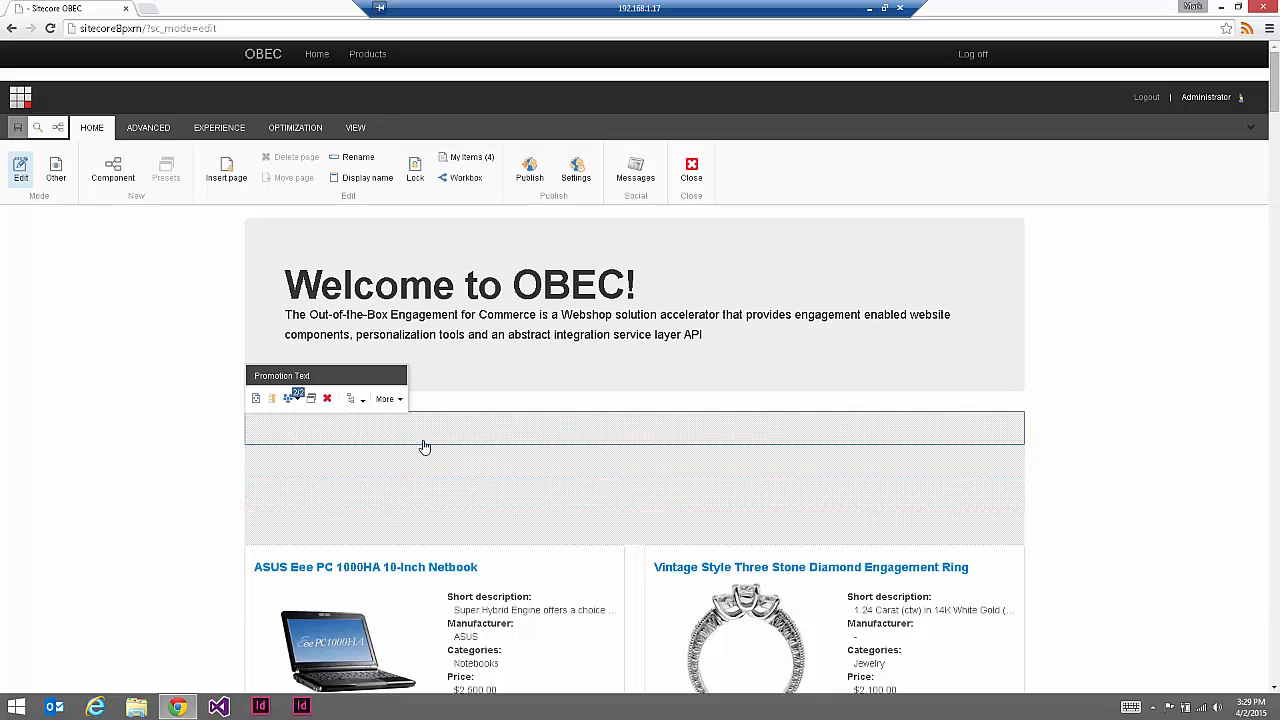
mouse_move(384, 430)
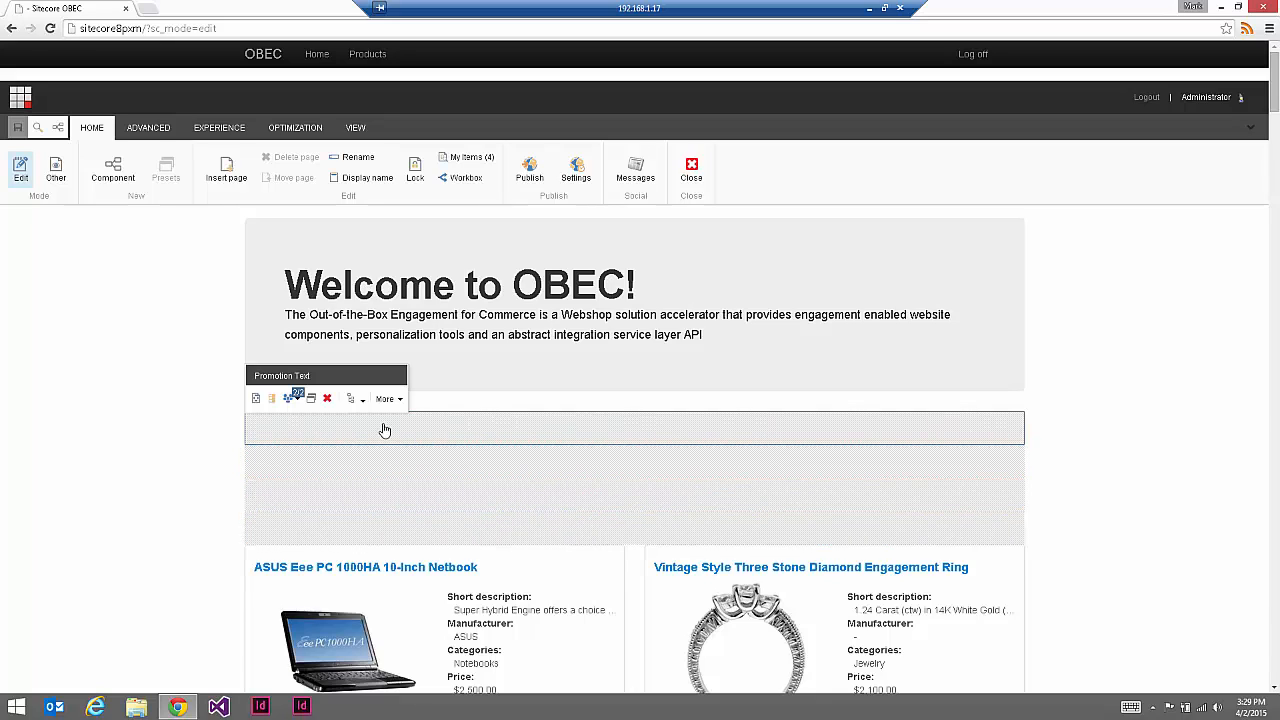
mouse_move(292, 398)
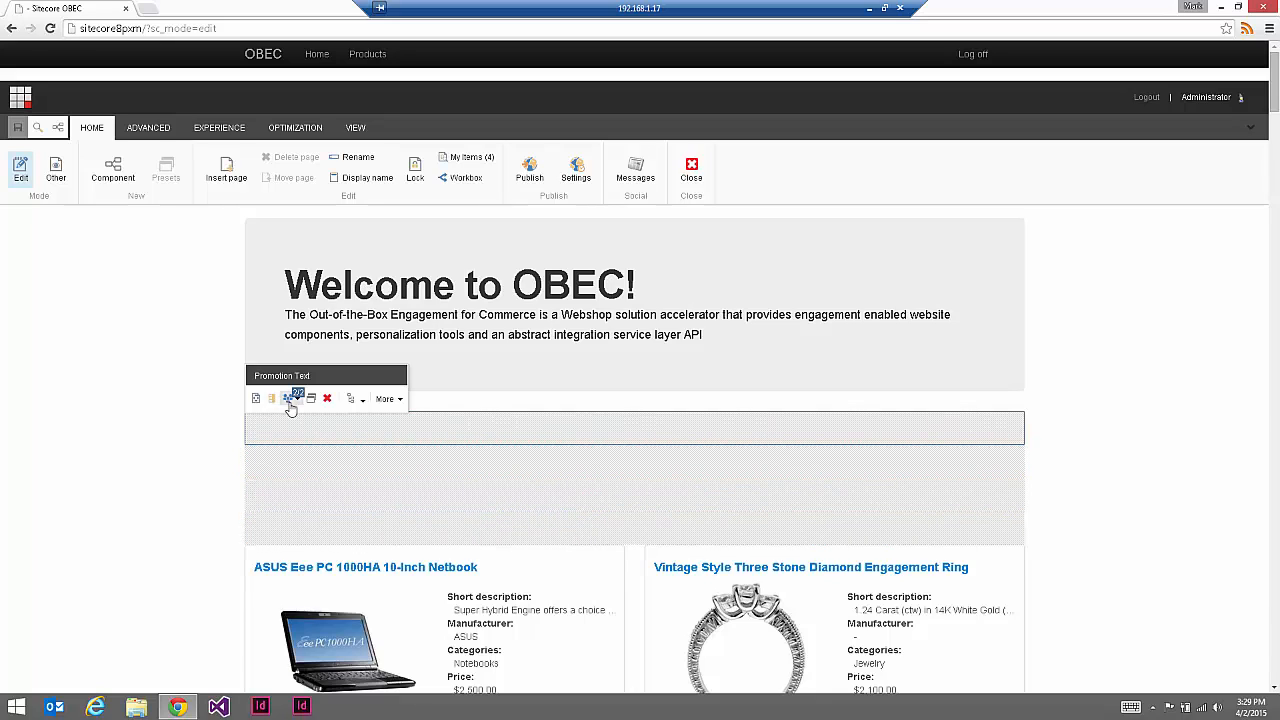
left_click(296, 398)
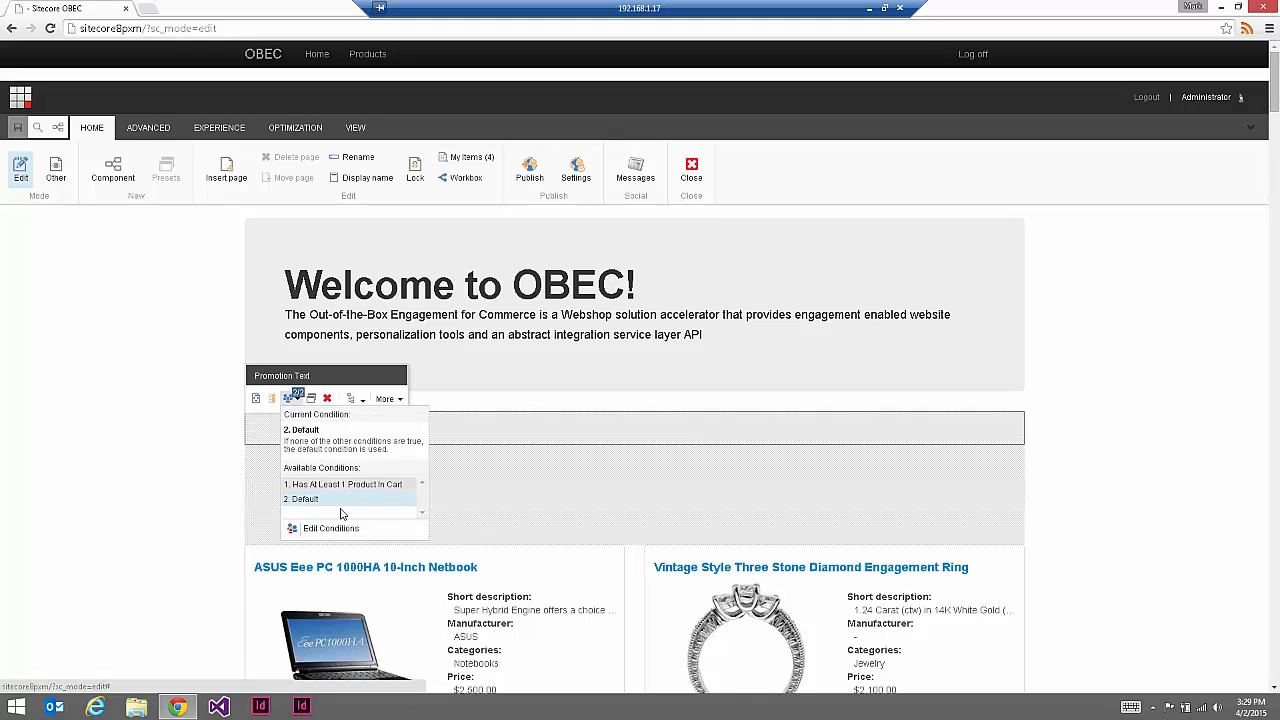
left_click(332, 528)
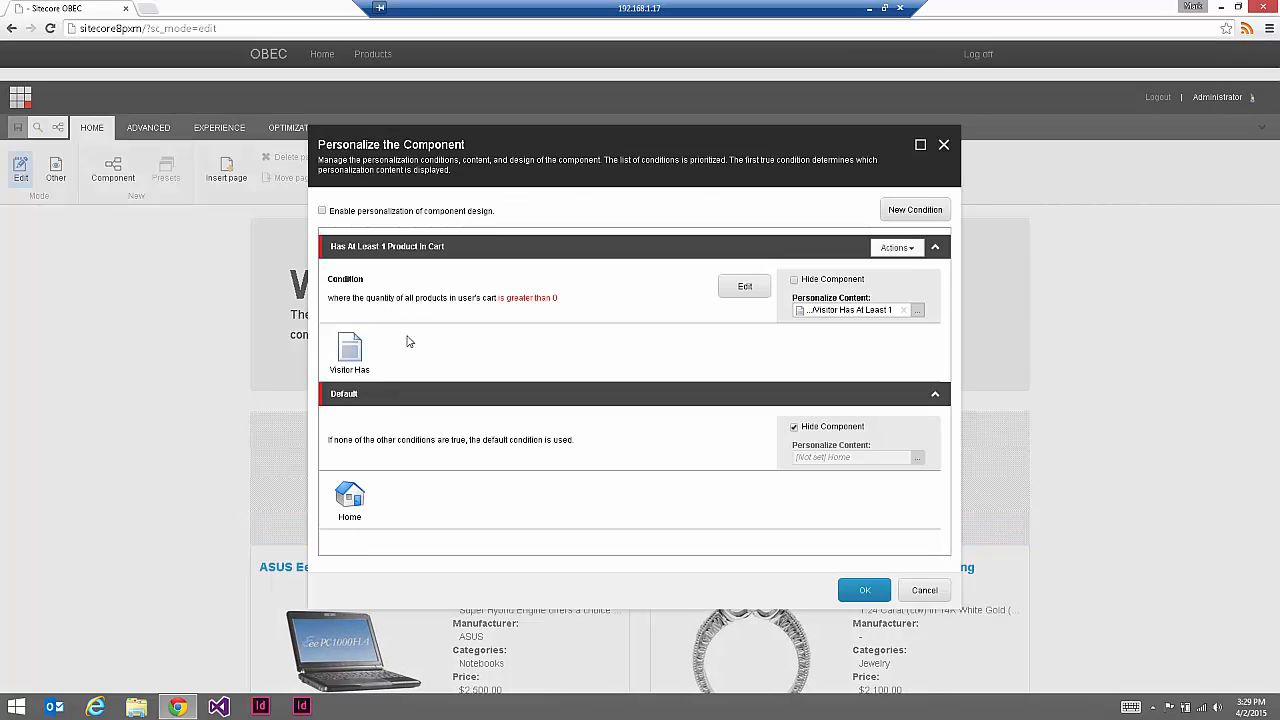
left_click(744, 288)
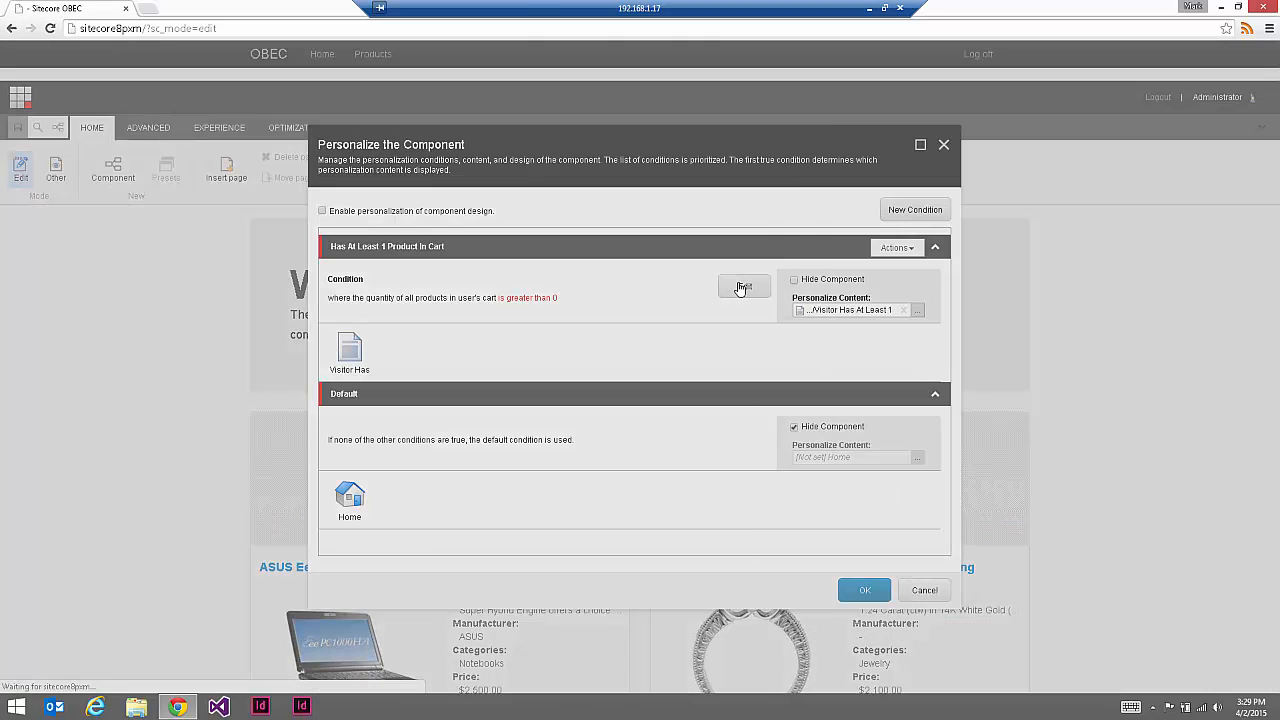
left_click(744, 288)
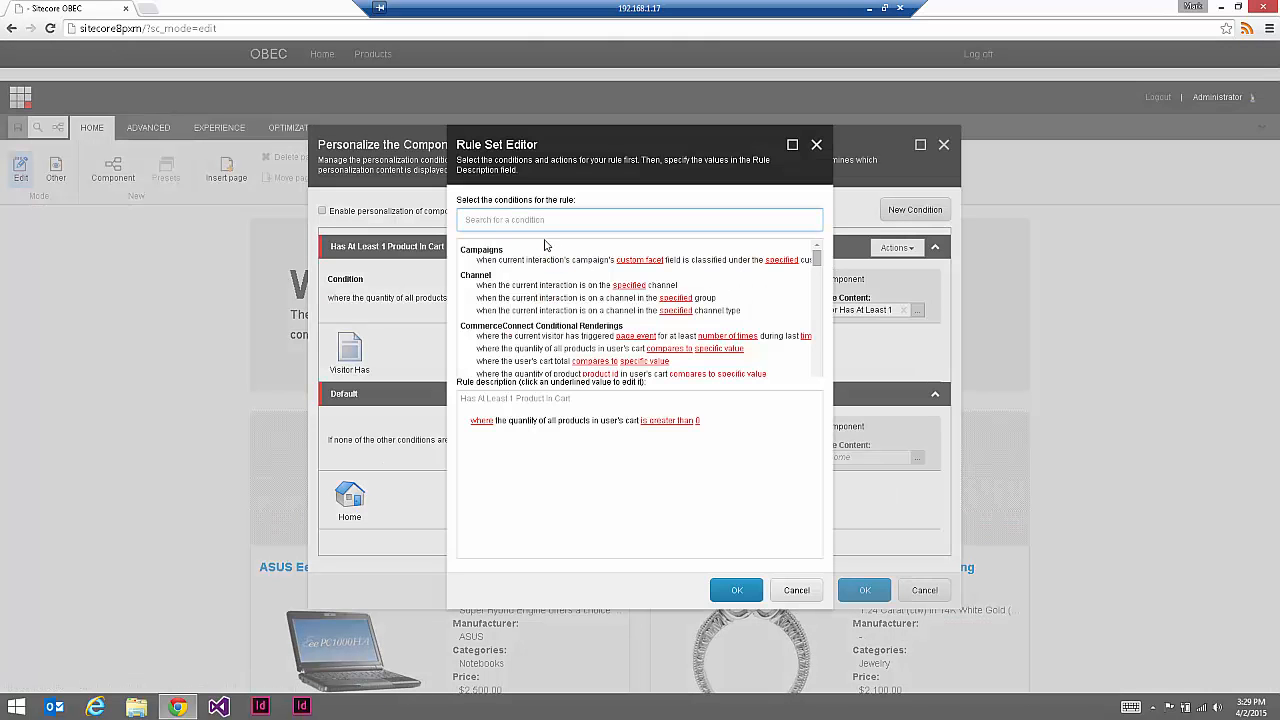
type("cart")
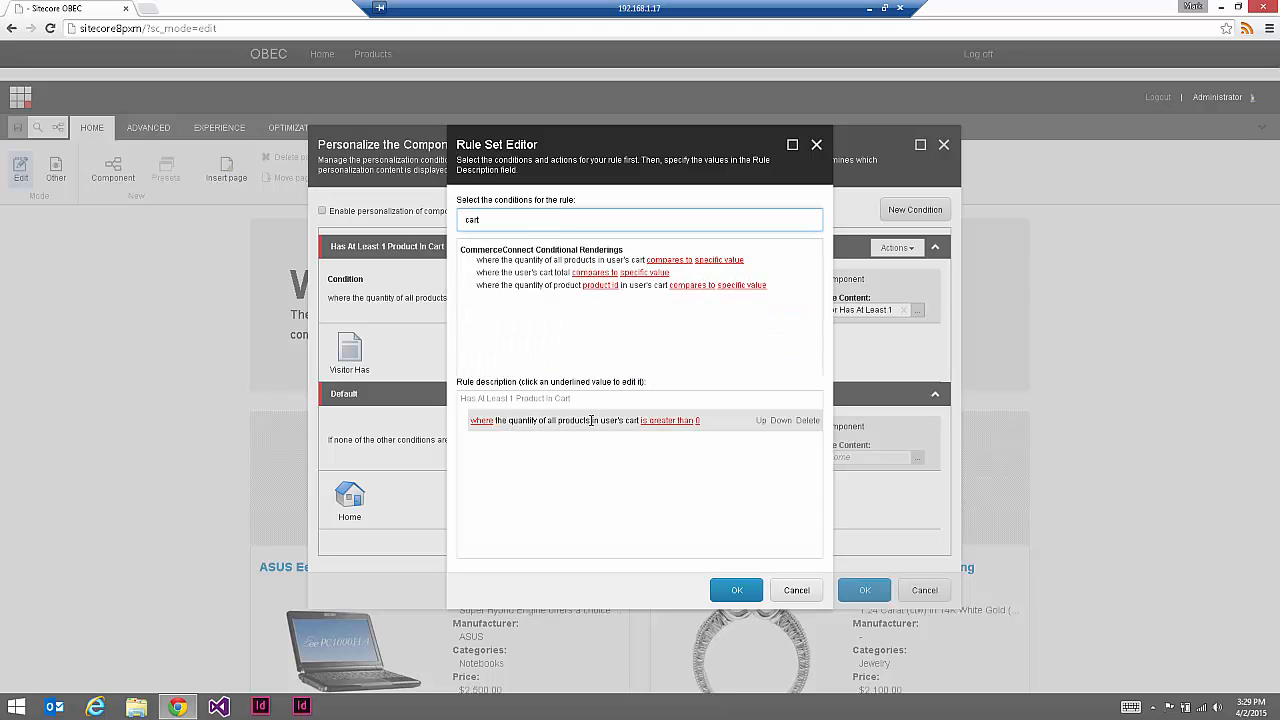
mouse_move(720, 450)
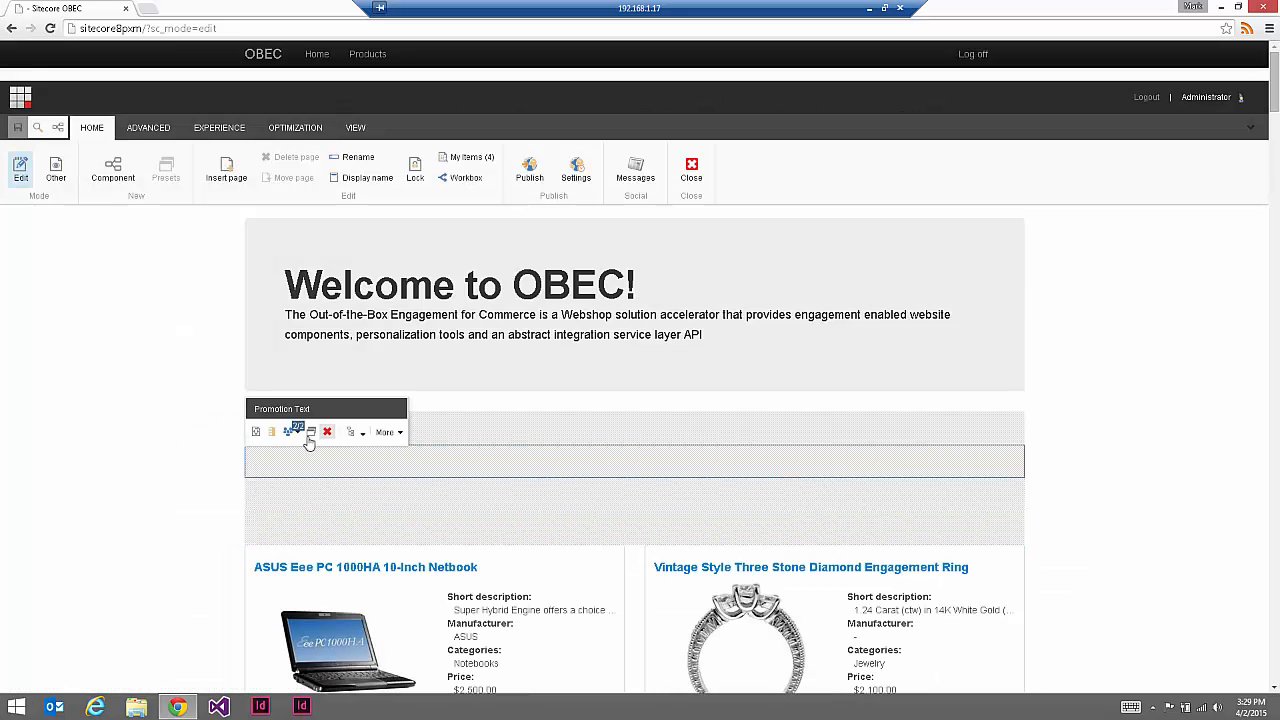
Step: Review the 'Visitor Has At Least 1 Product In His Cart' content for the cart rule without changing it
left_click(296, 432)
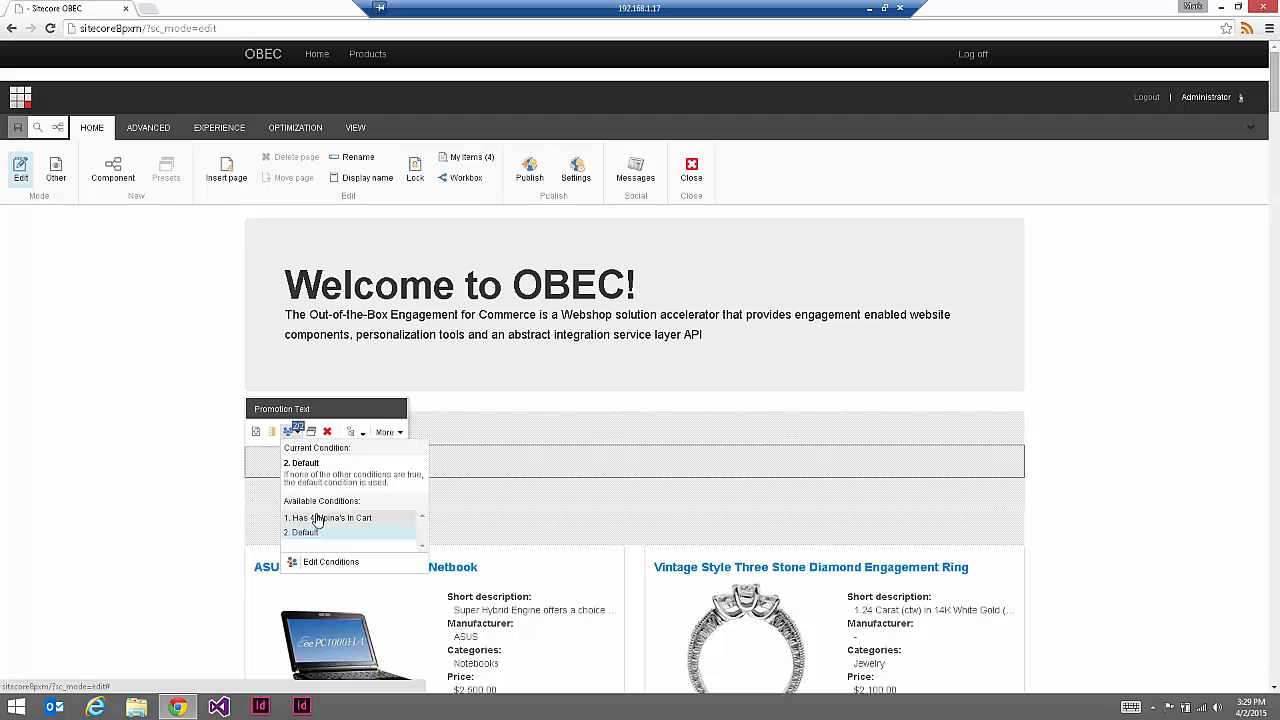
mouse_move(348, 524)
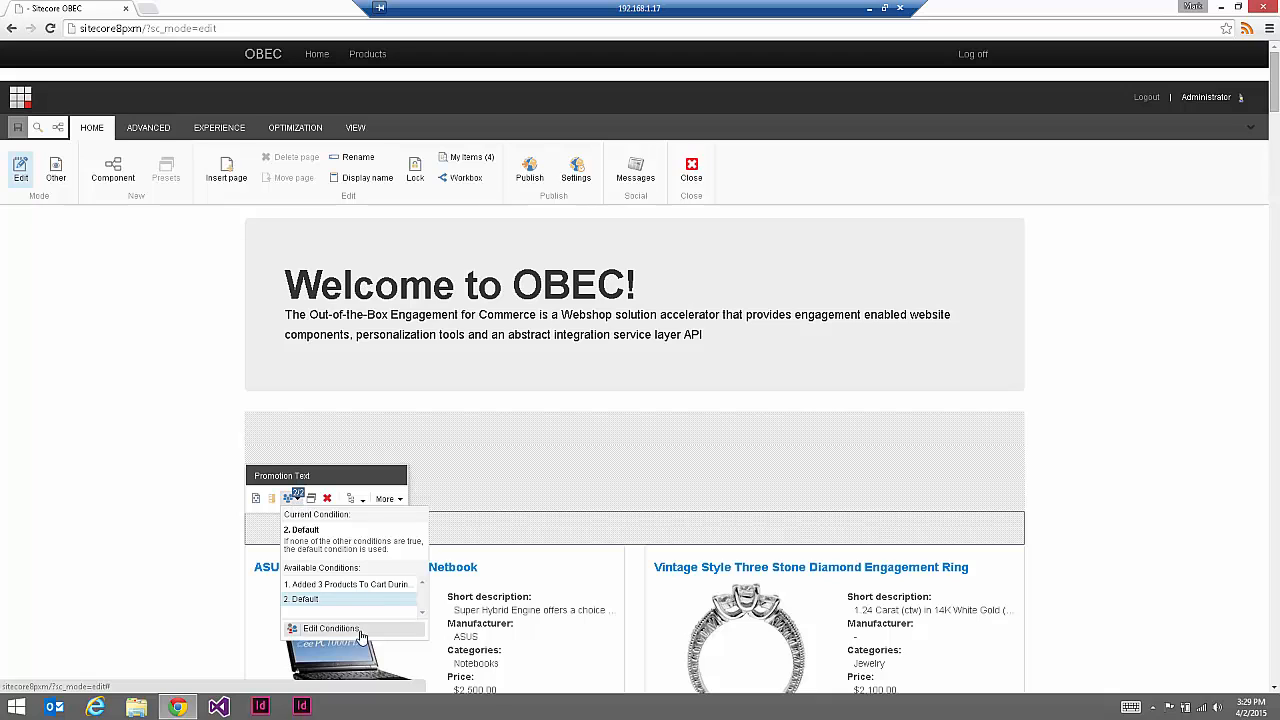
left_click(332, 628)
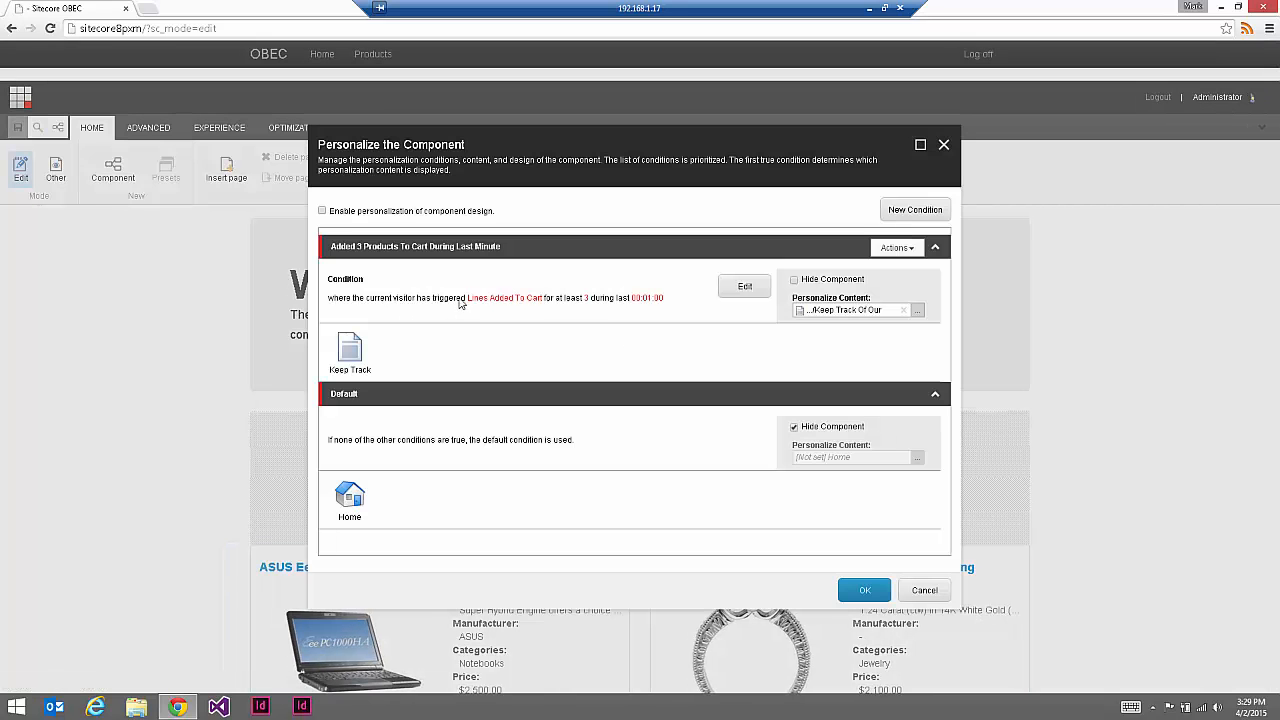
mouse_move(518, 310)
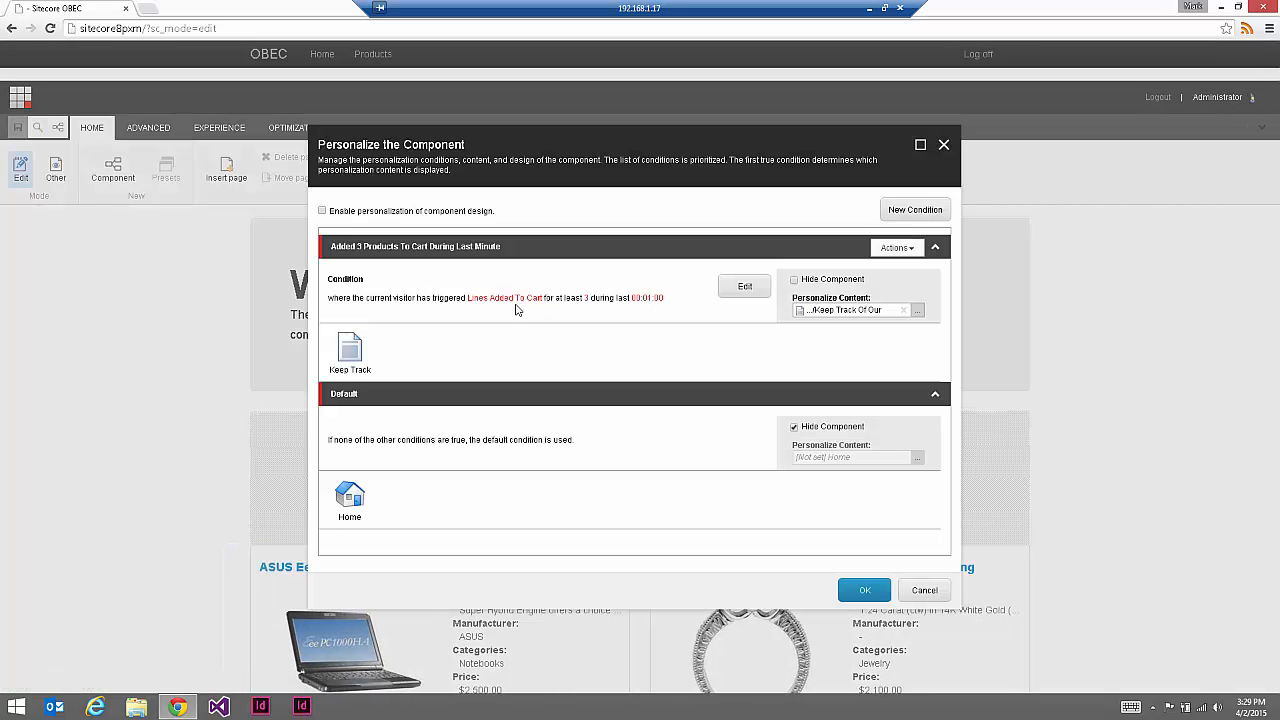
left_click(864, 588)
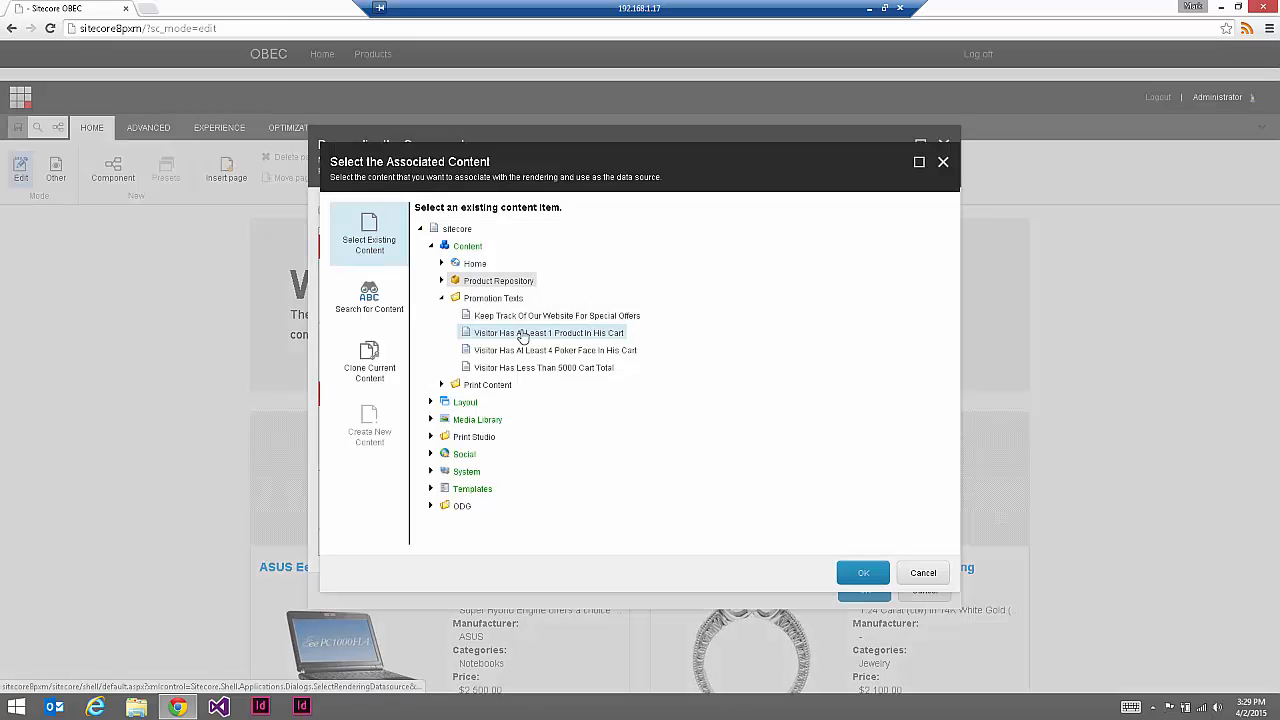
left_click(552, 350)
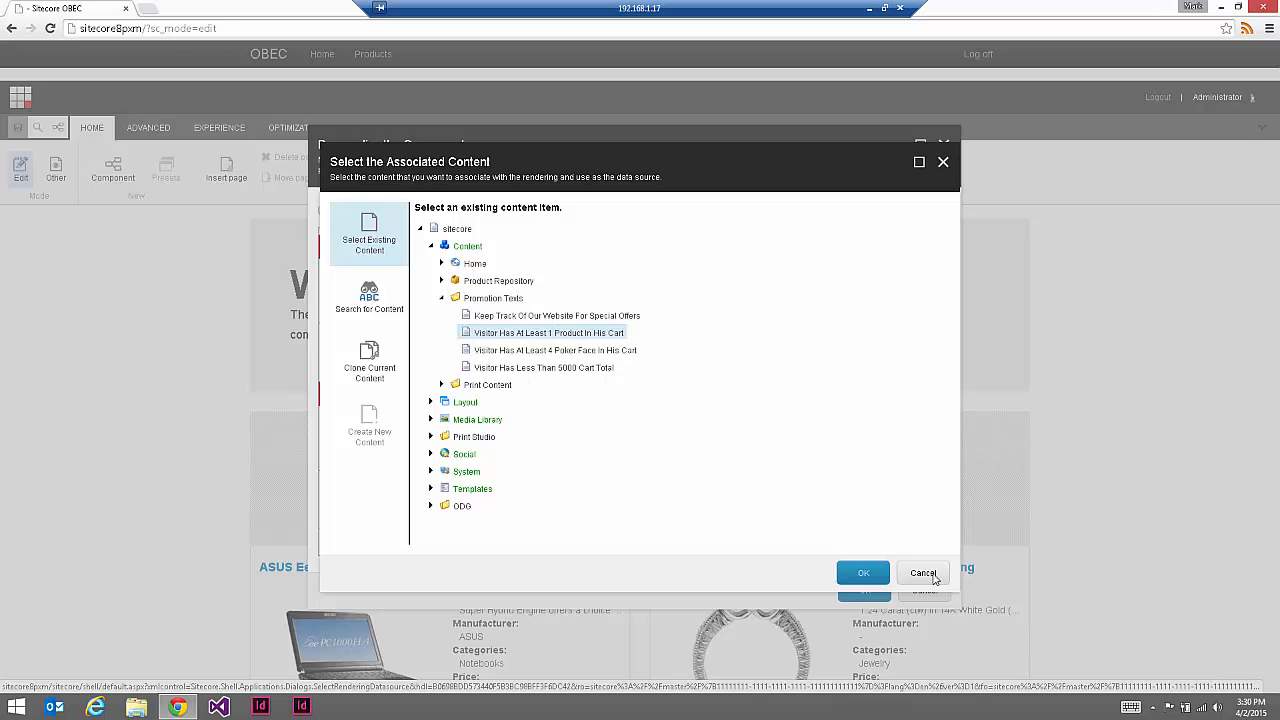
left_click(864, 572)
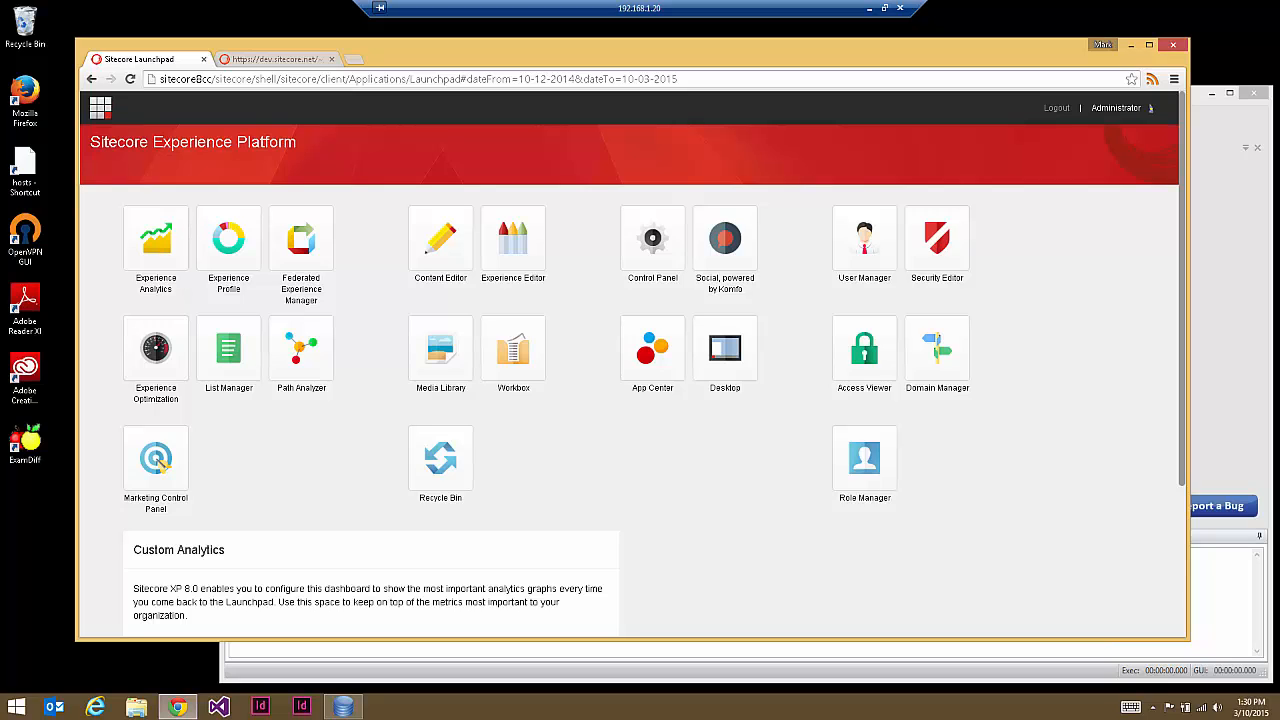
mouse_move(152, 476)
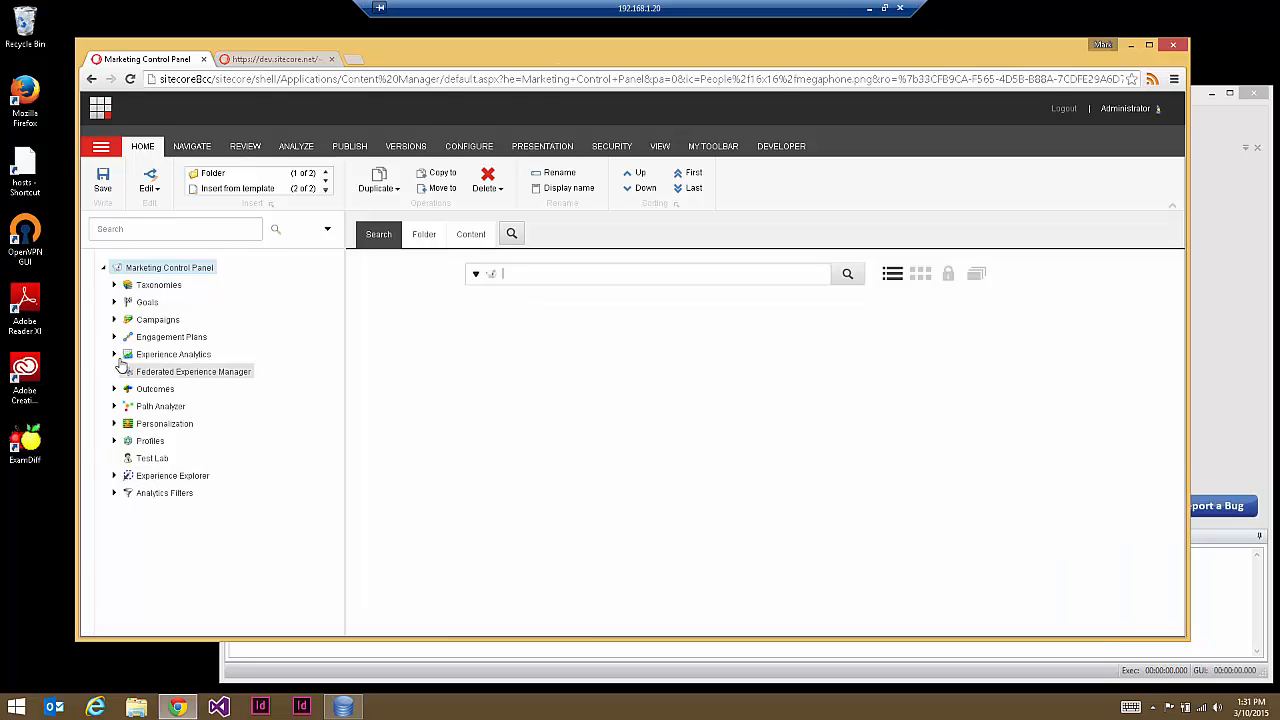
Step: Show the StarterKit Abandoned Carts plan's state diagram and its live monitor under CommerceConnect
left_click(114, 336)
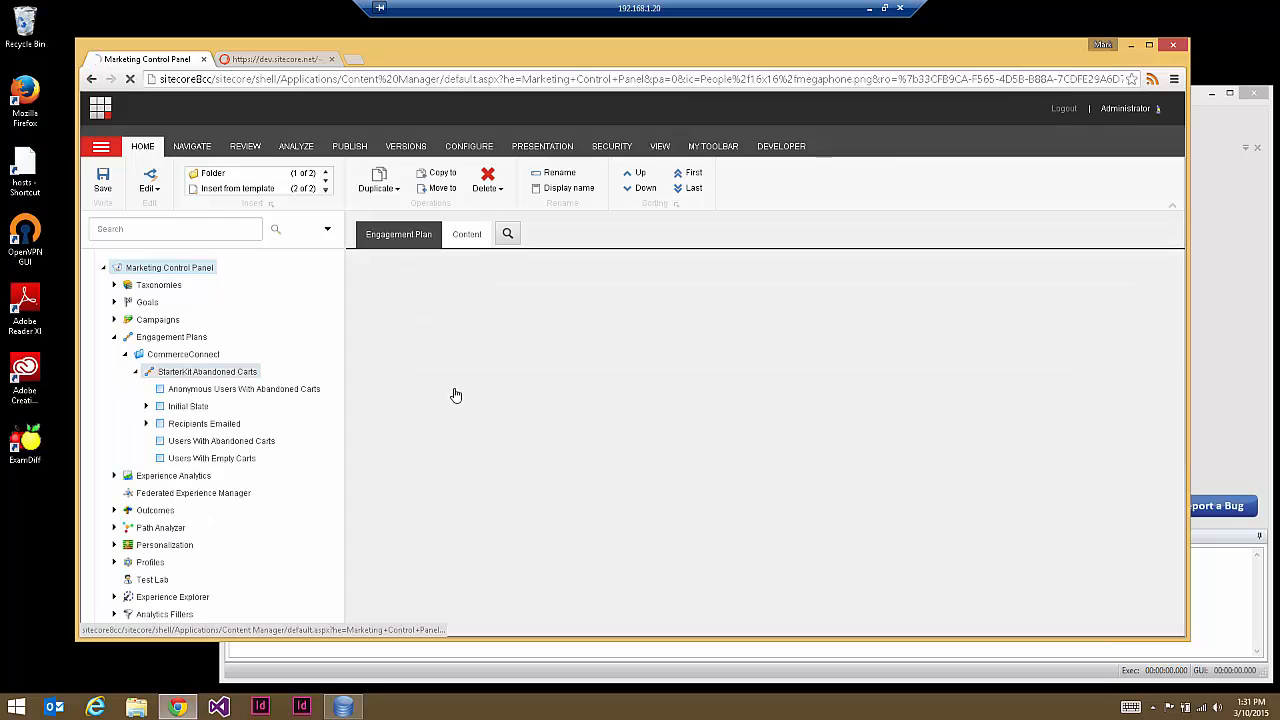
left_click(208, 370)
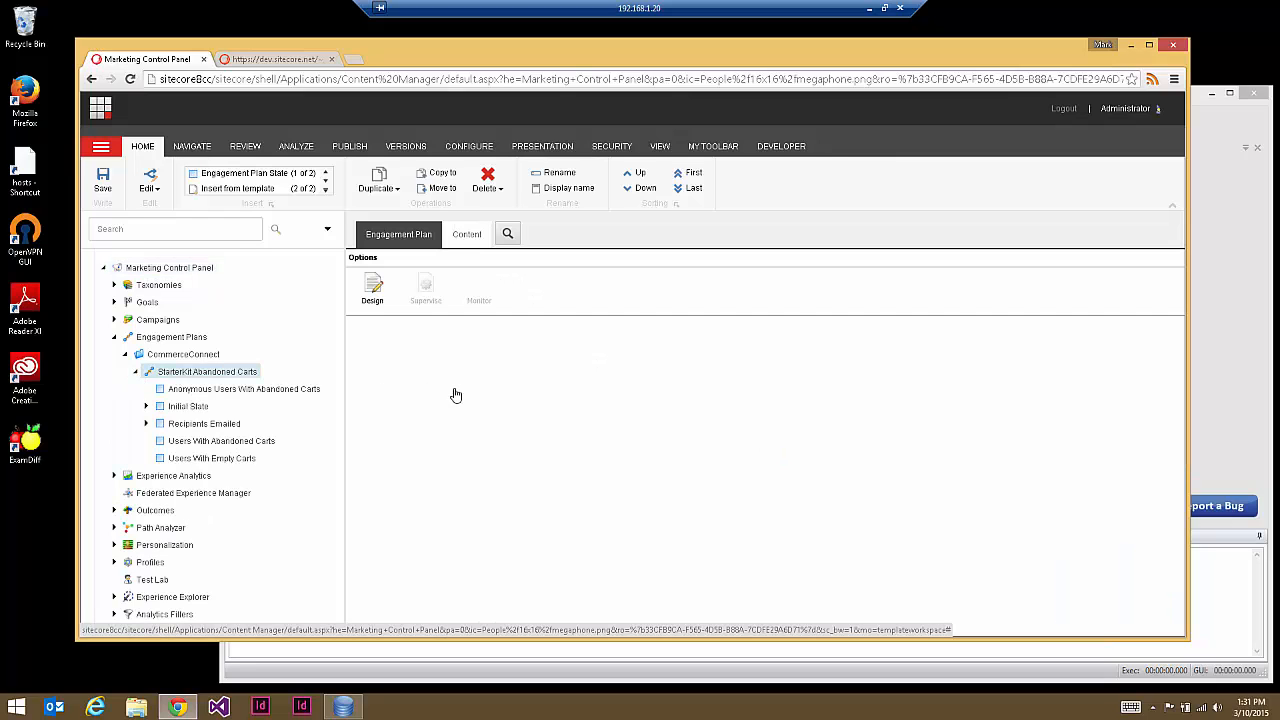
left_click(372, 288)
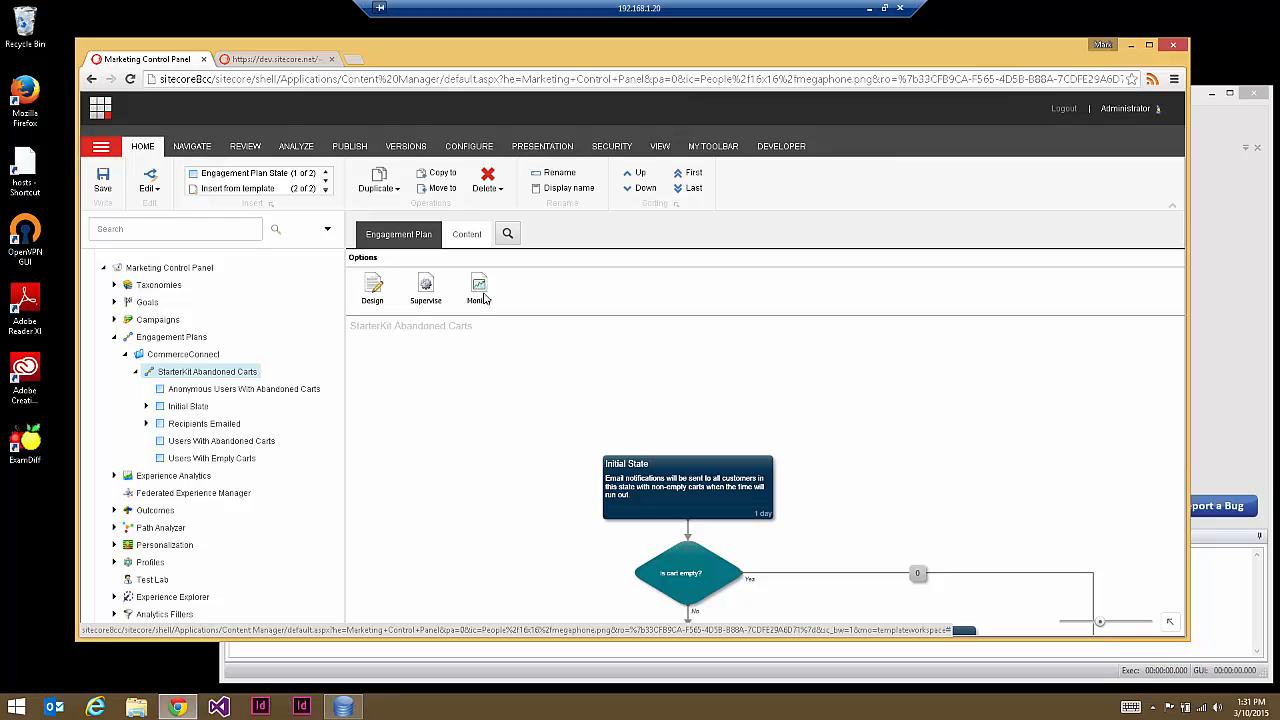
left_click(478, 284)
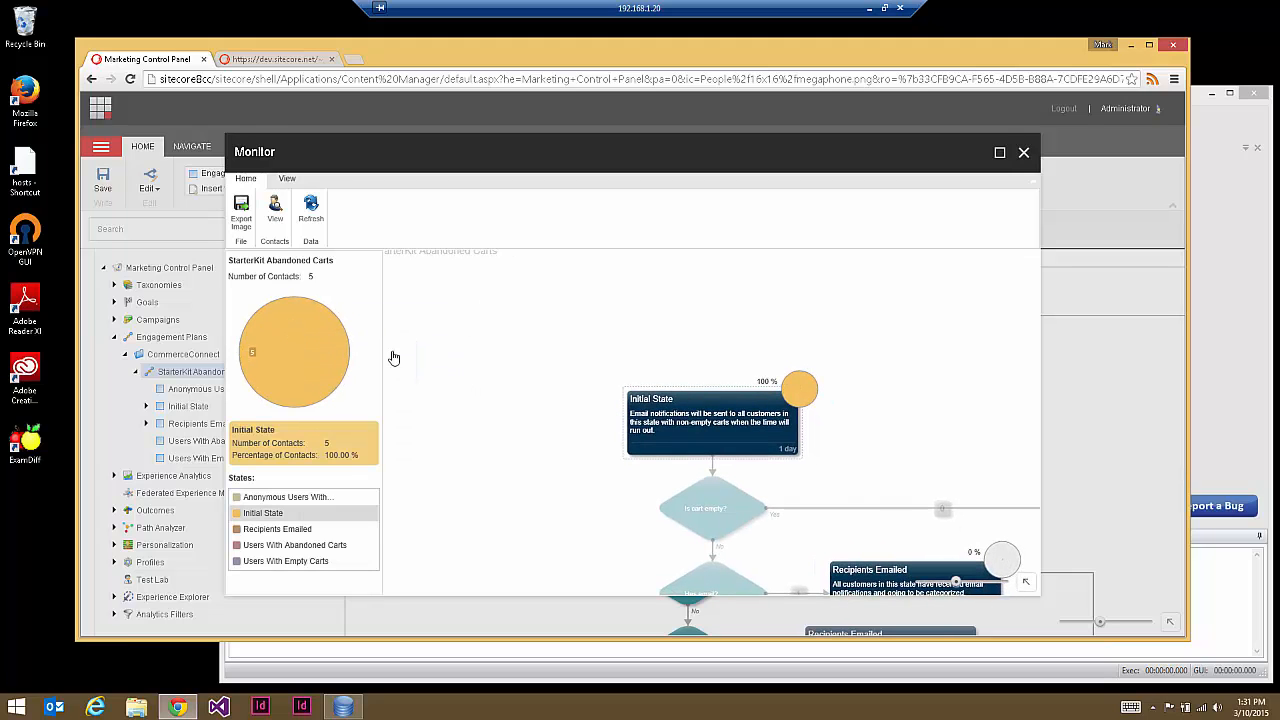
mouse_move(664, 400)
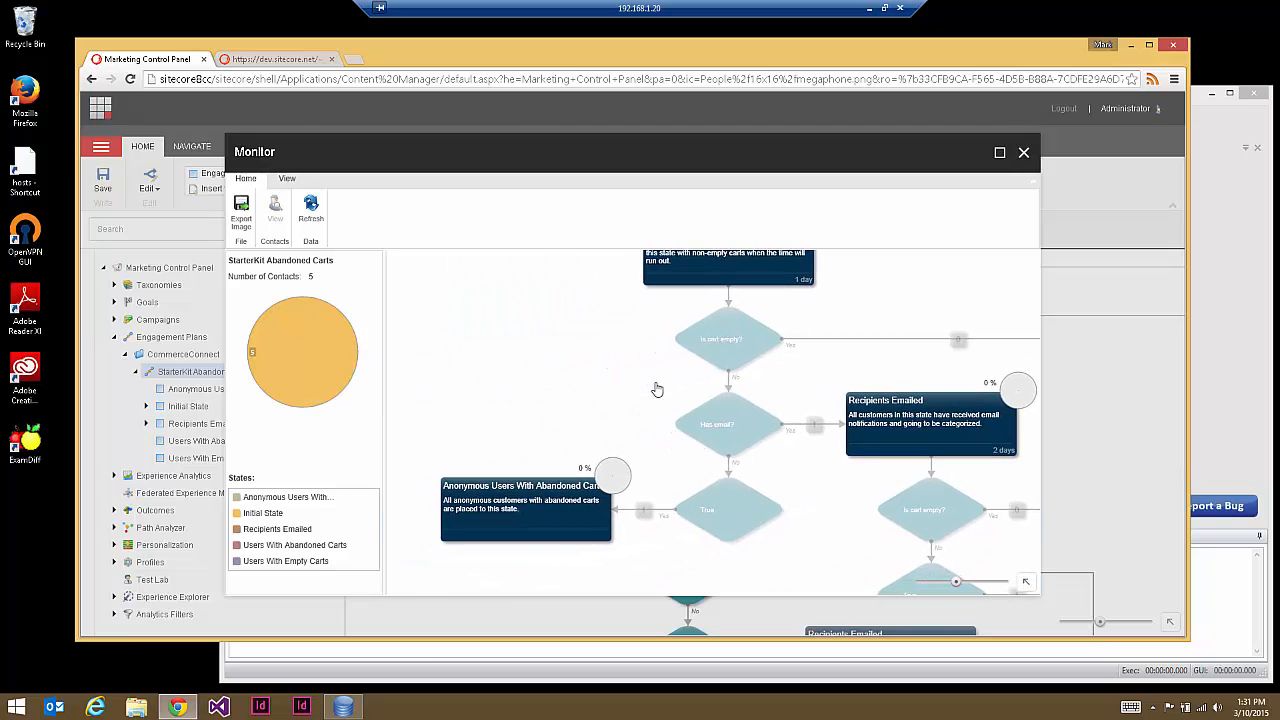
mouse_move(730, 482)
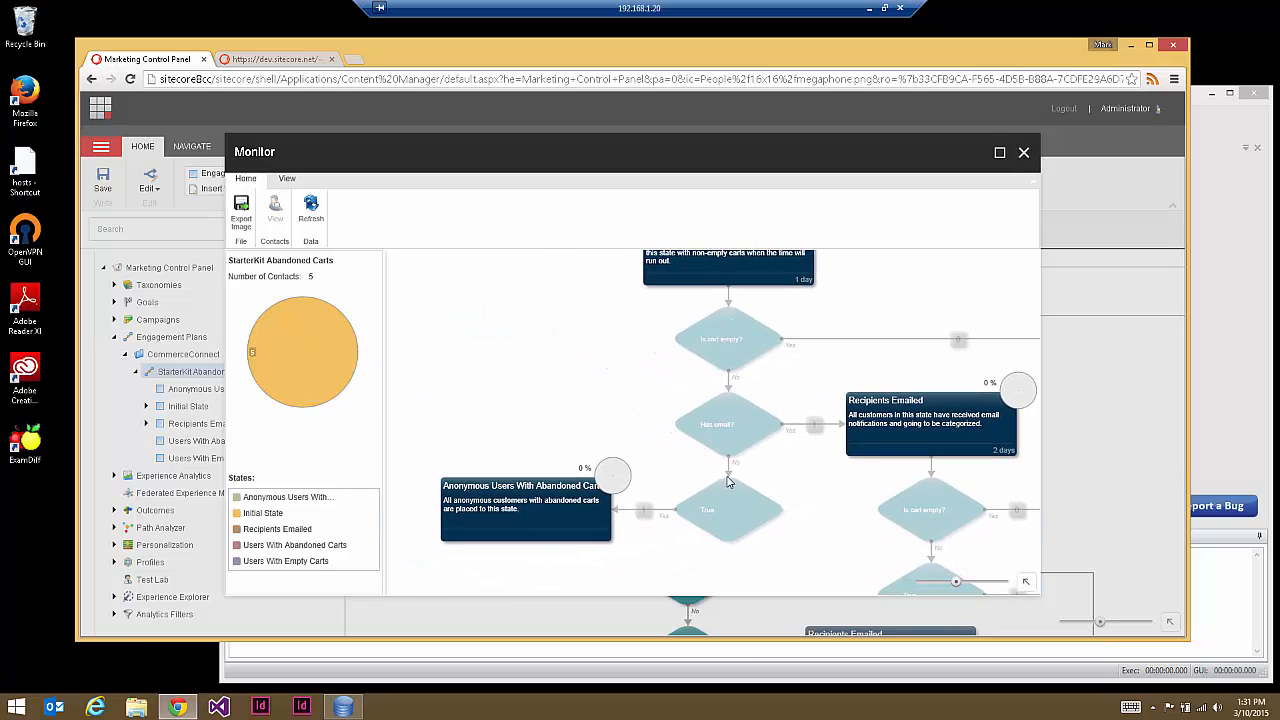
mouse_move(712, 378)
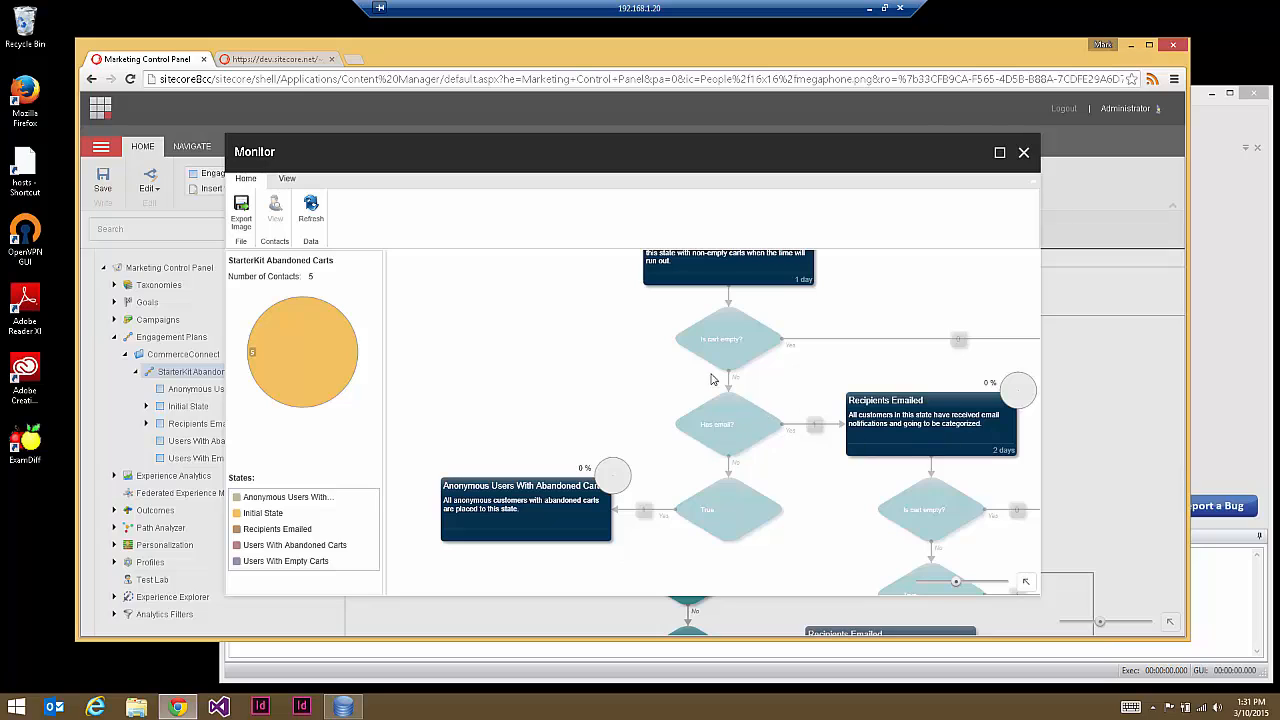
mouse_move(724, 322)
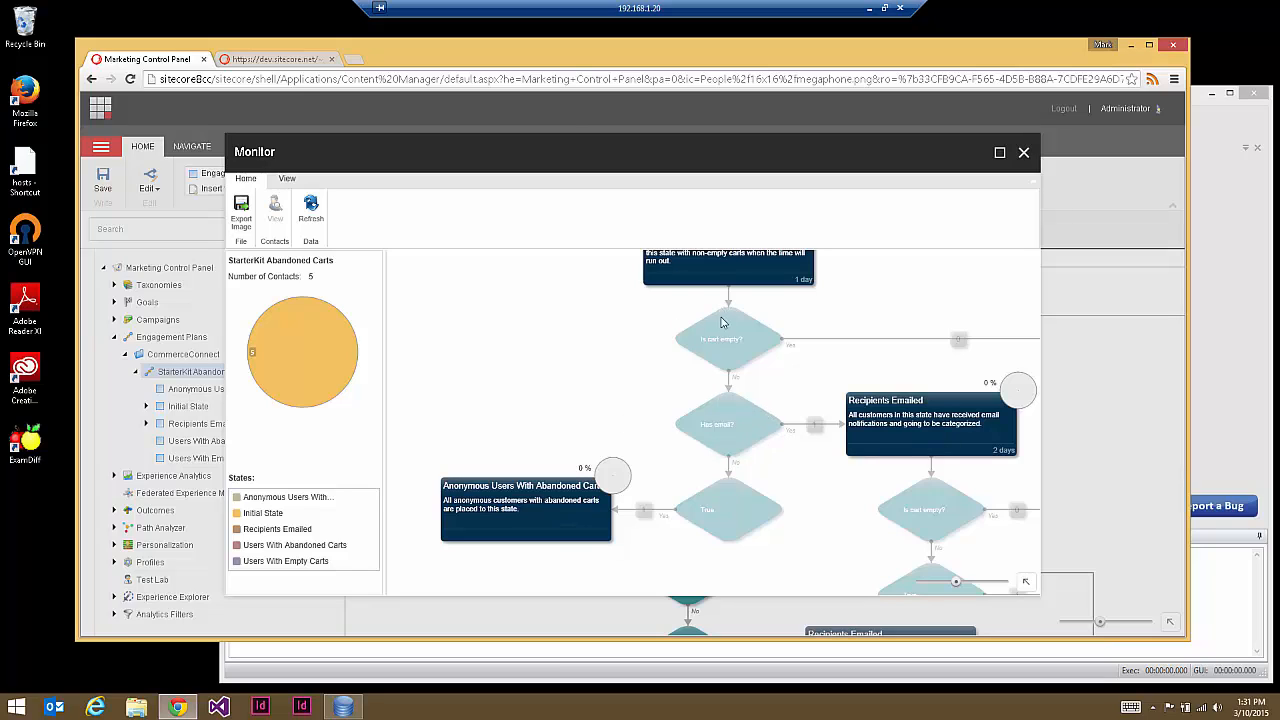
mouse_move(748, 316)
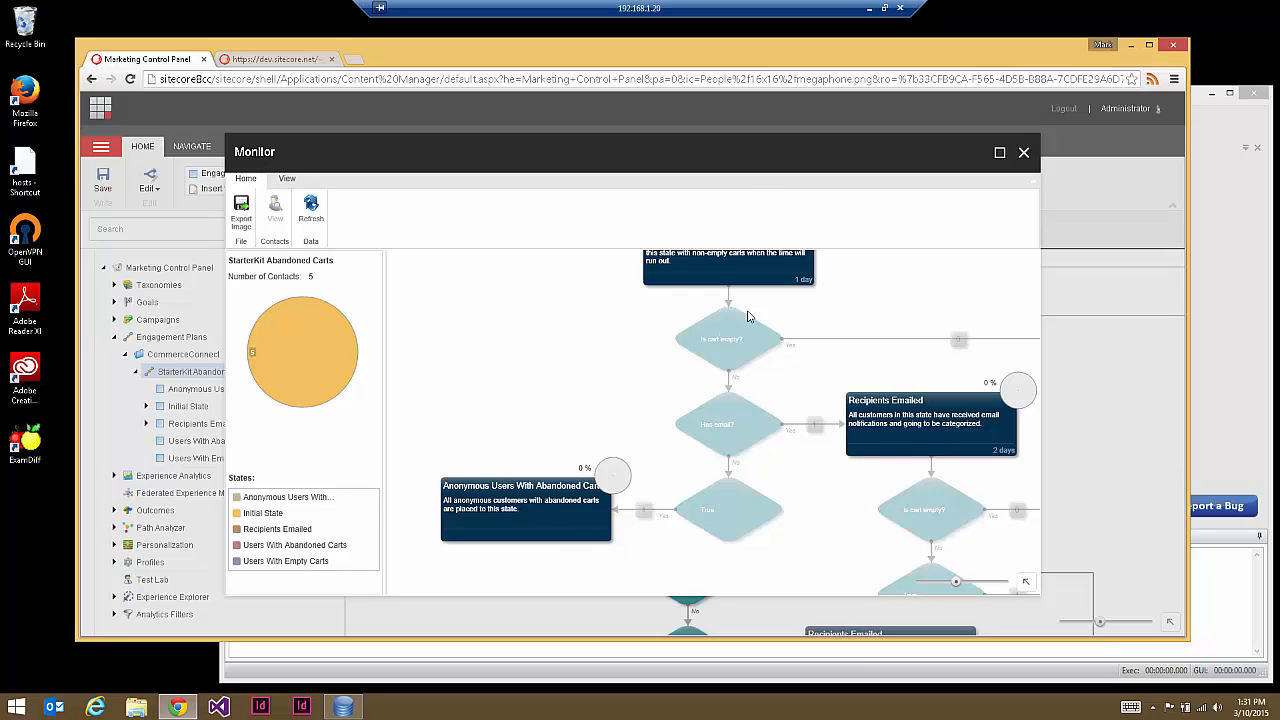
mouse_move(828, 510)
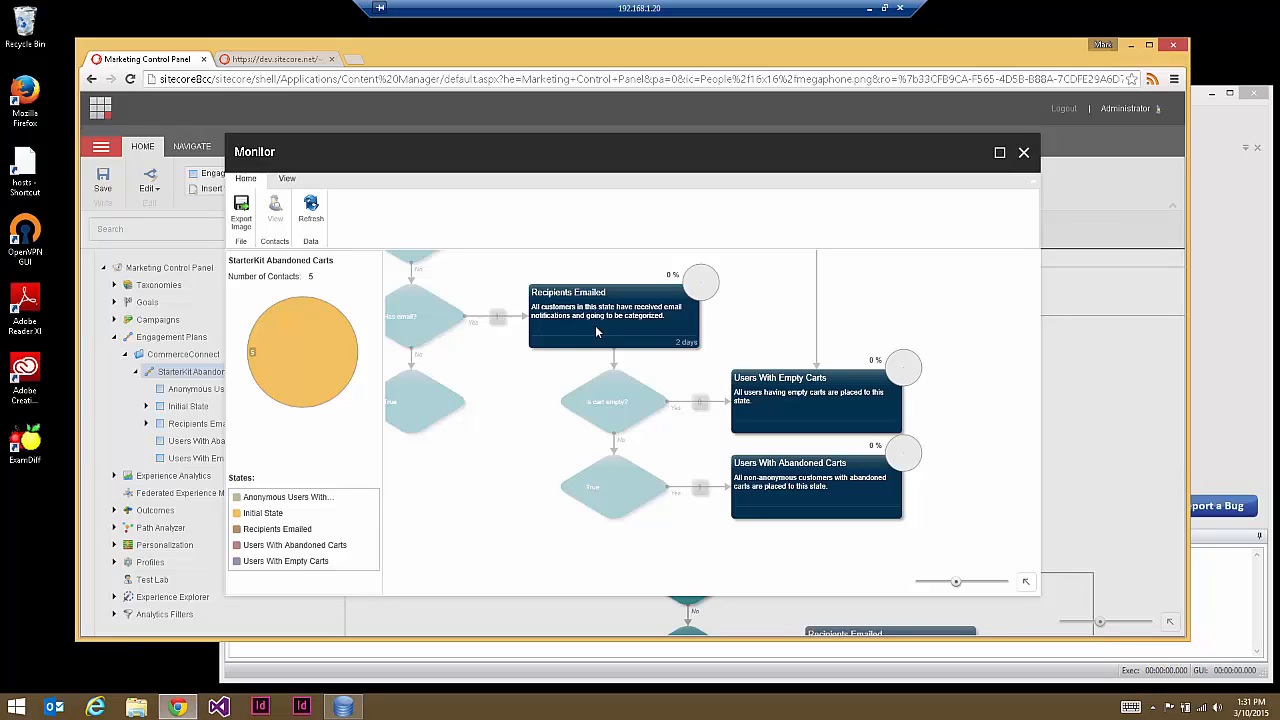
mouse_move(296, 370)
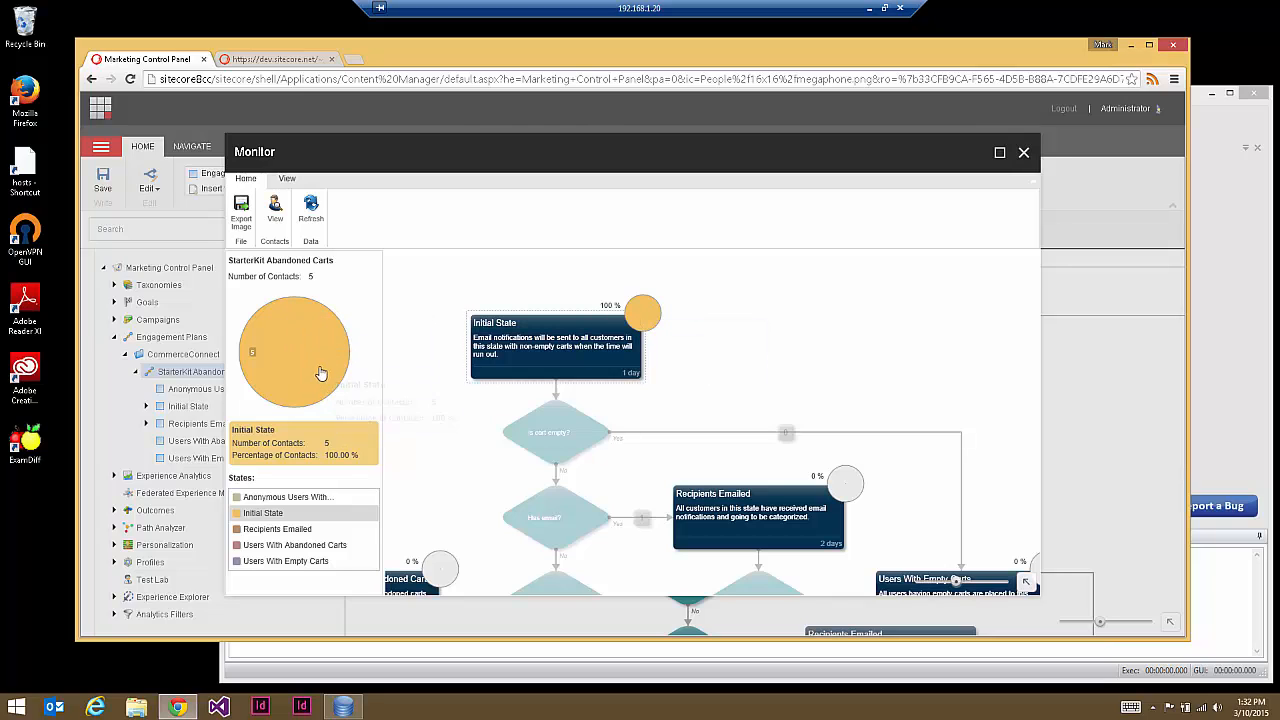
left_click(276, 210)
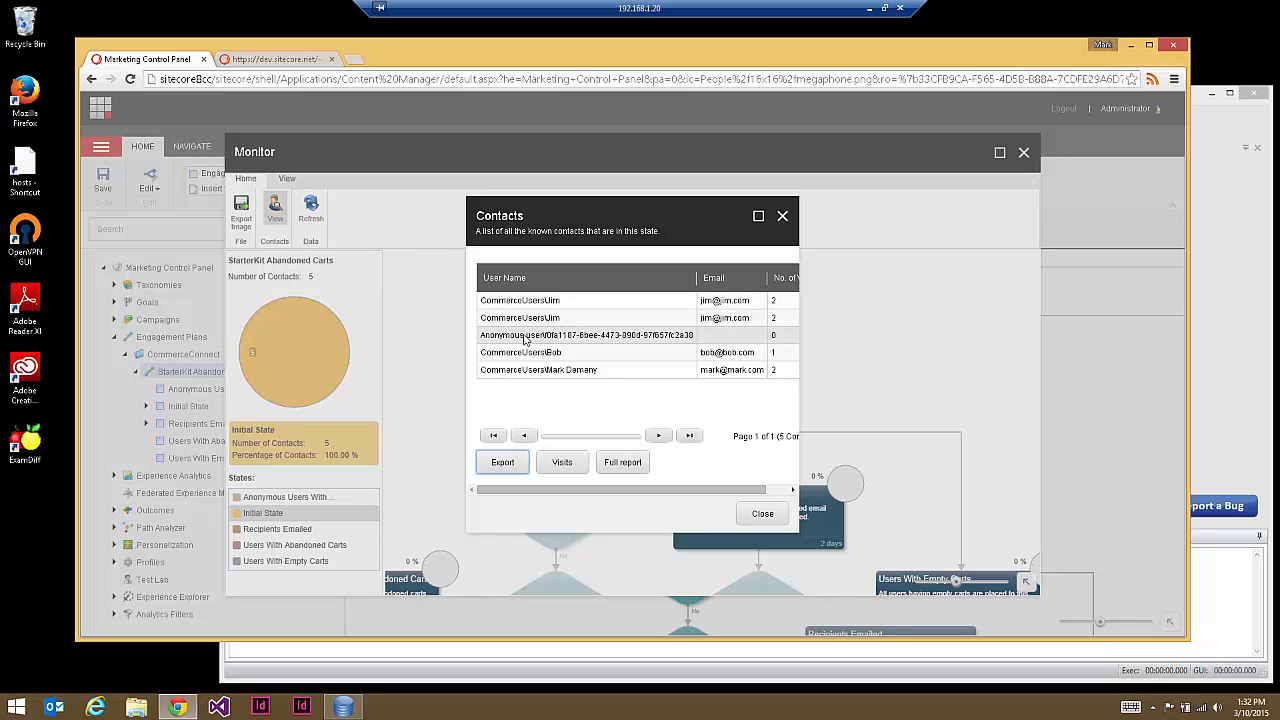
mouse_move(704, 336)
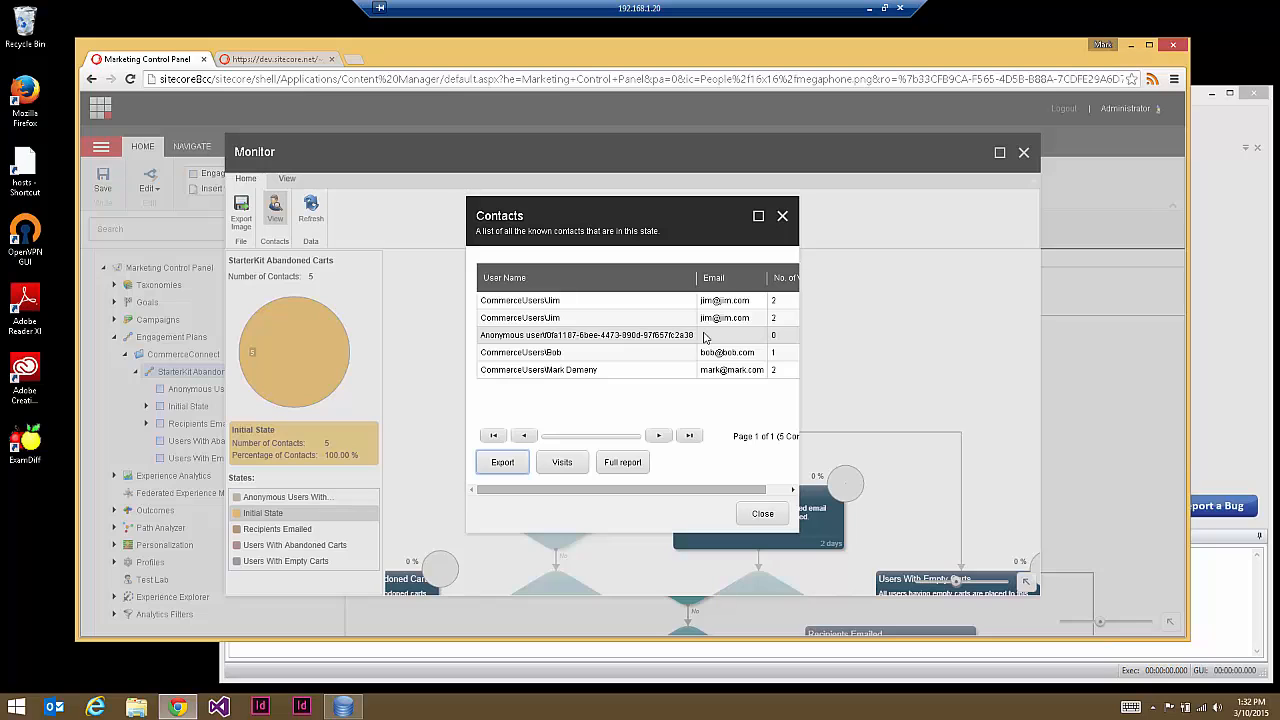
mouse_move(592, 336)
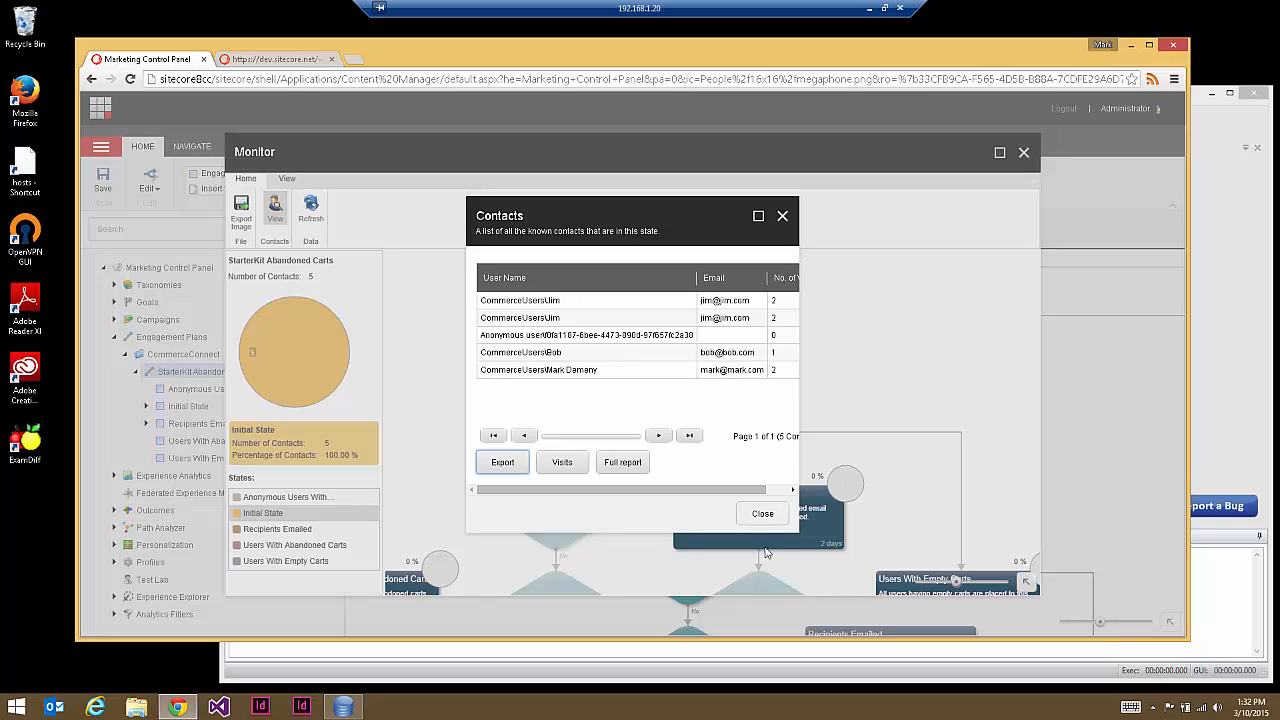
left_click(762, 512)
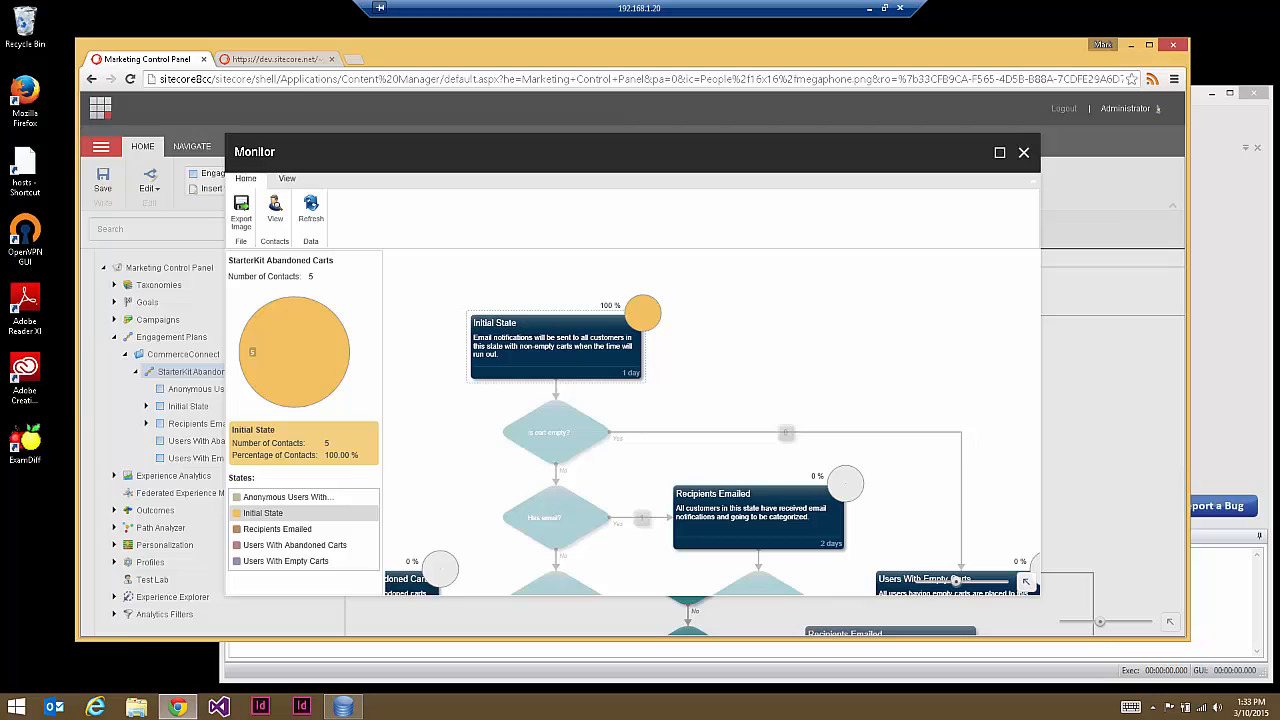
mouse_move(644, 356)
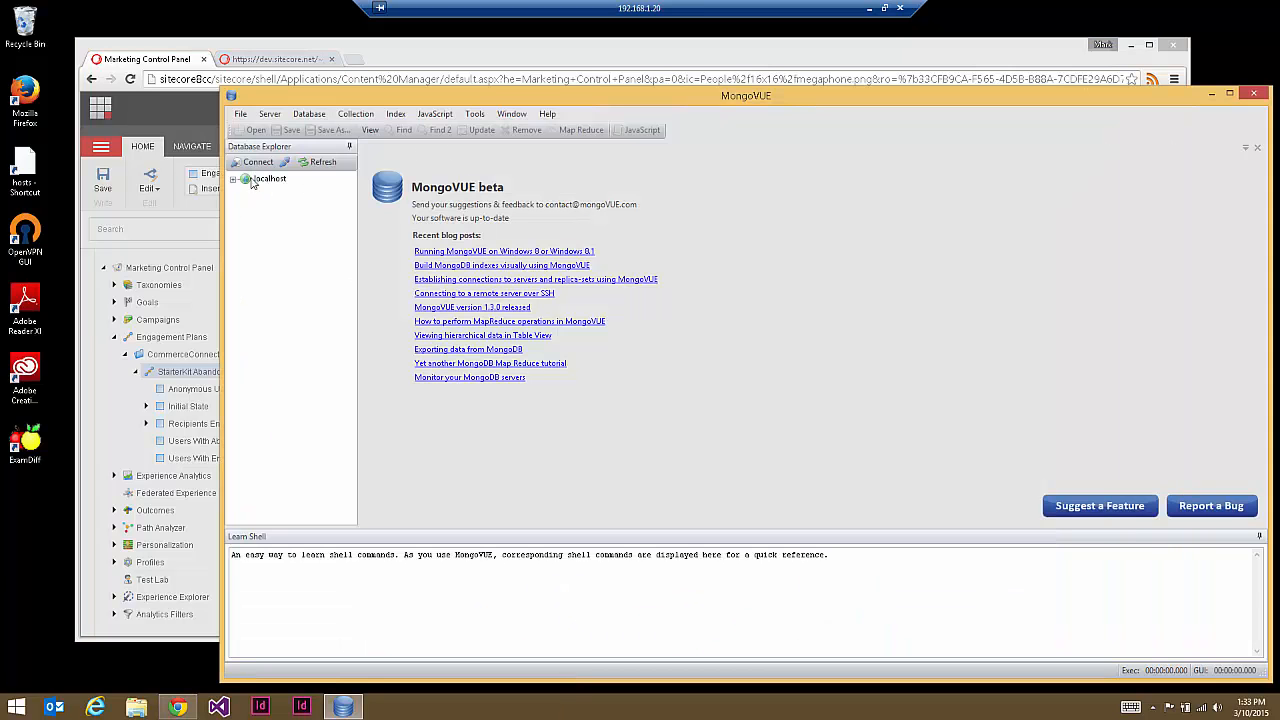
Step: Expand localhost > analytics > Collections, list the AutomationStates documents and expand the first one
left_click(268, 178)
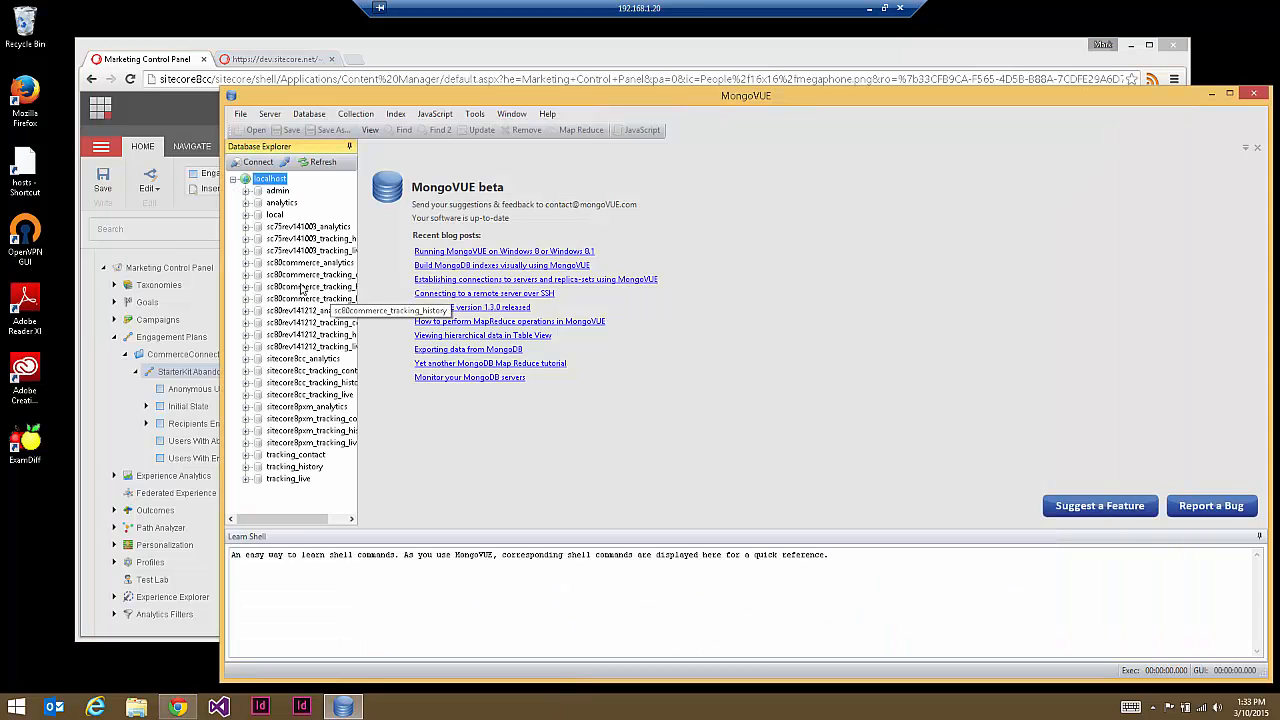
left_click(248, 358)
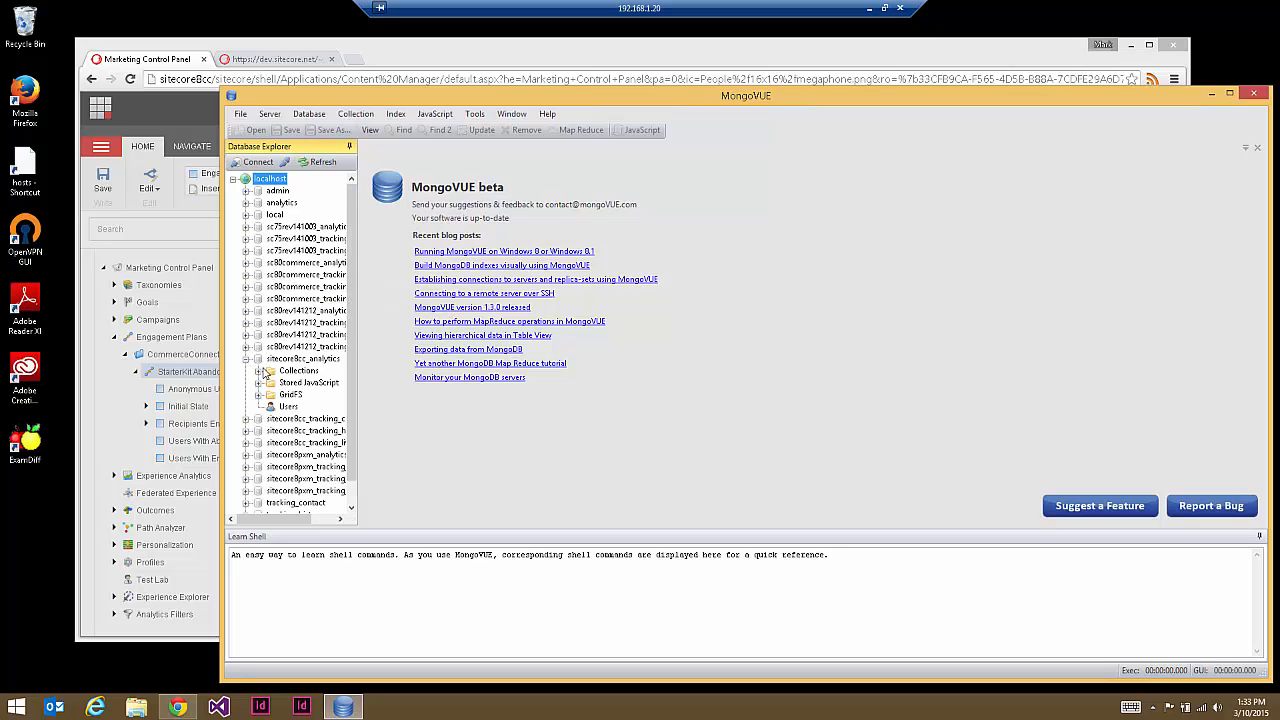
left_click(268, 370)
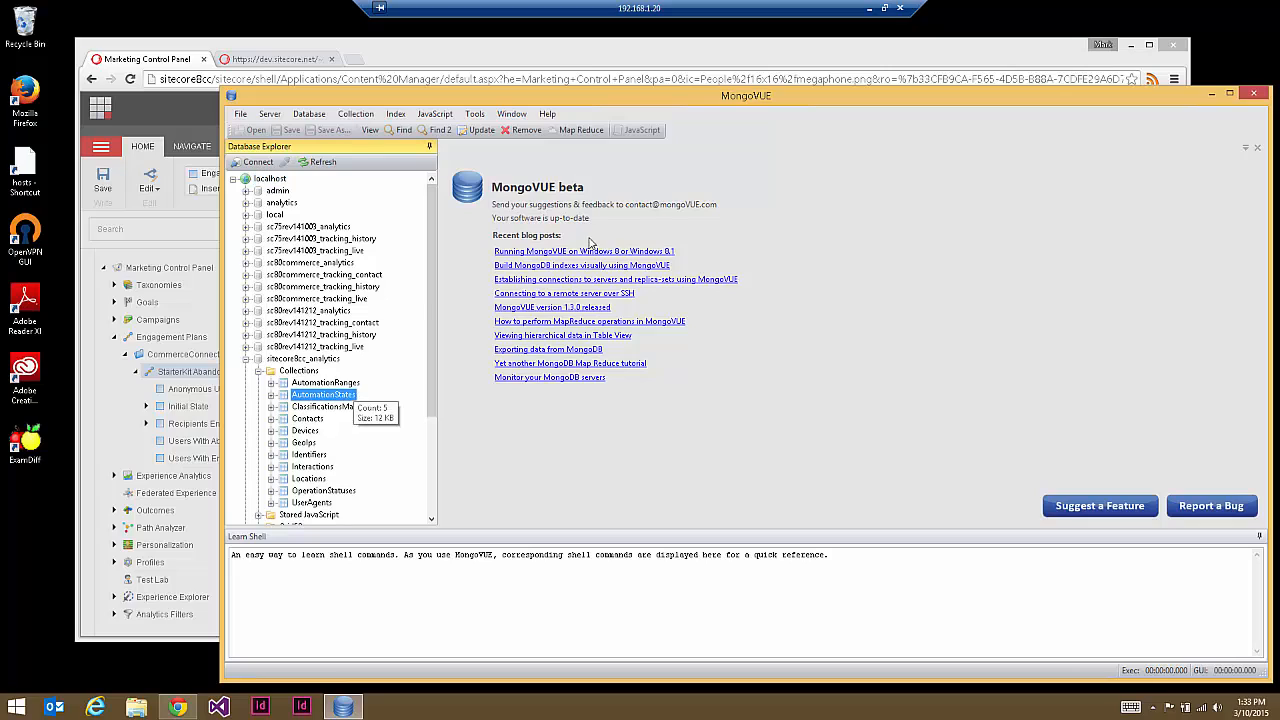
double_click(322, 394)
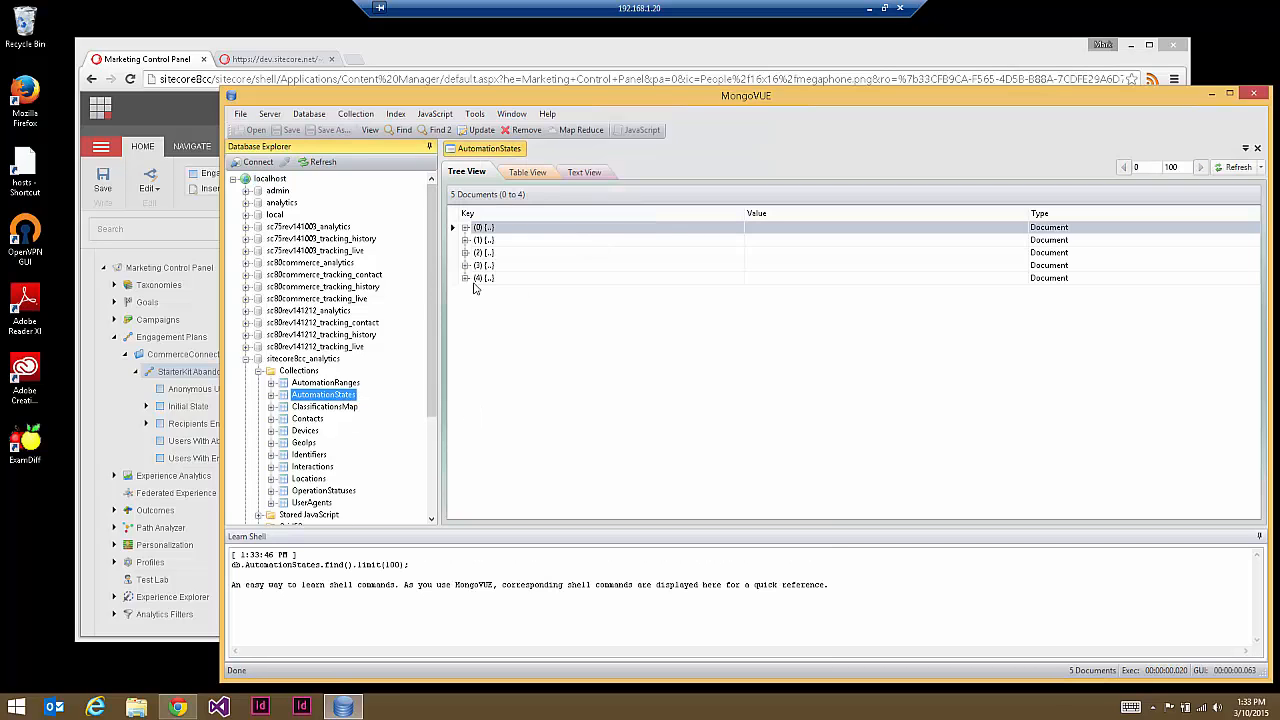
mouse_move(476, 262)
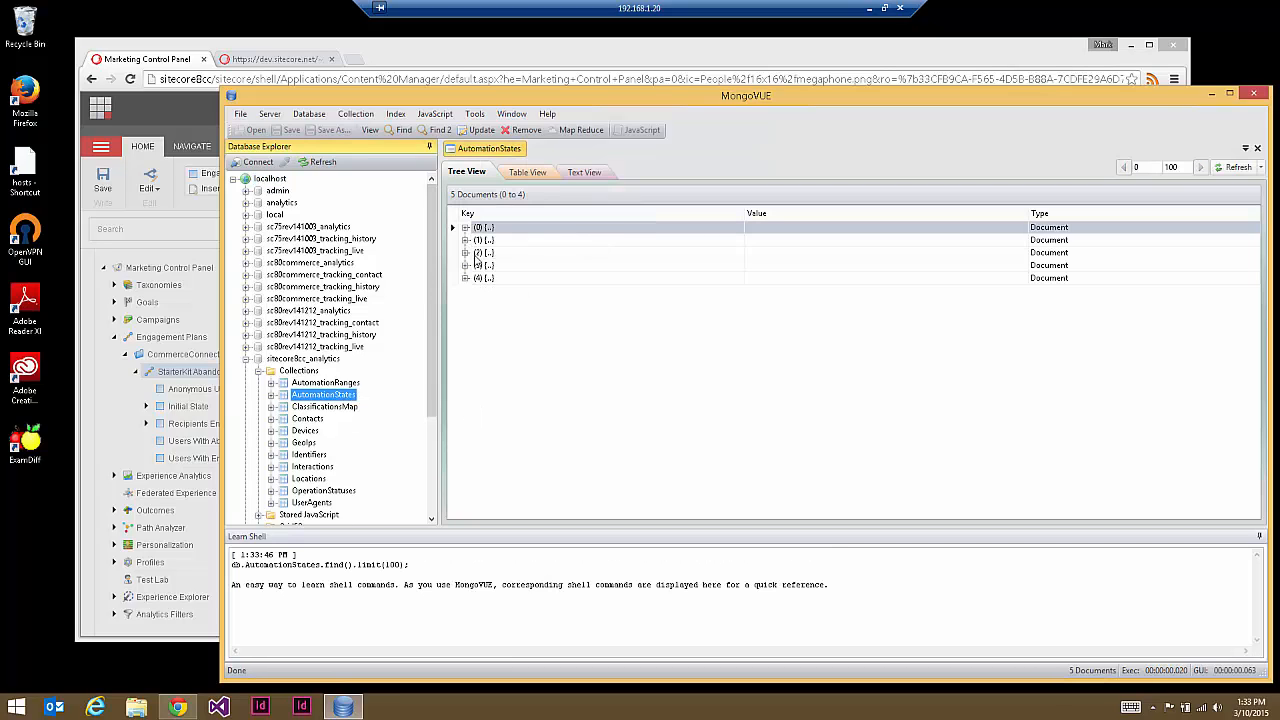
left_click(452, 228)
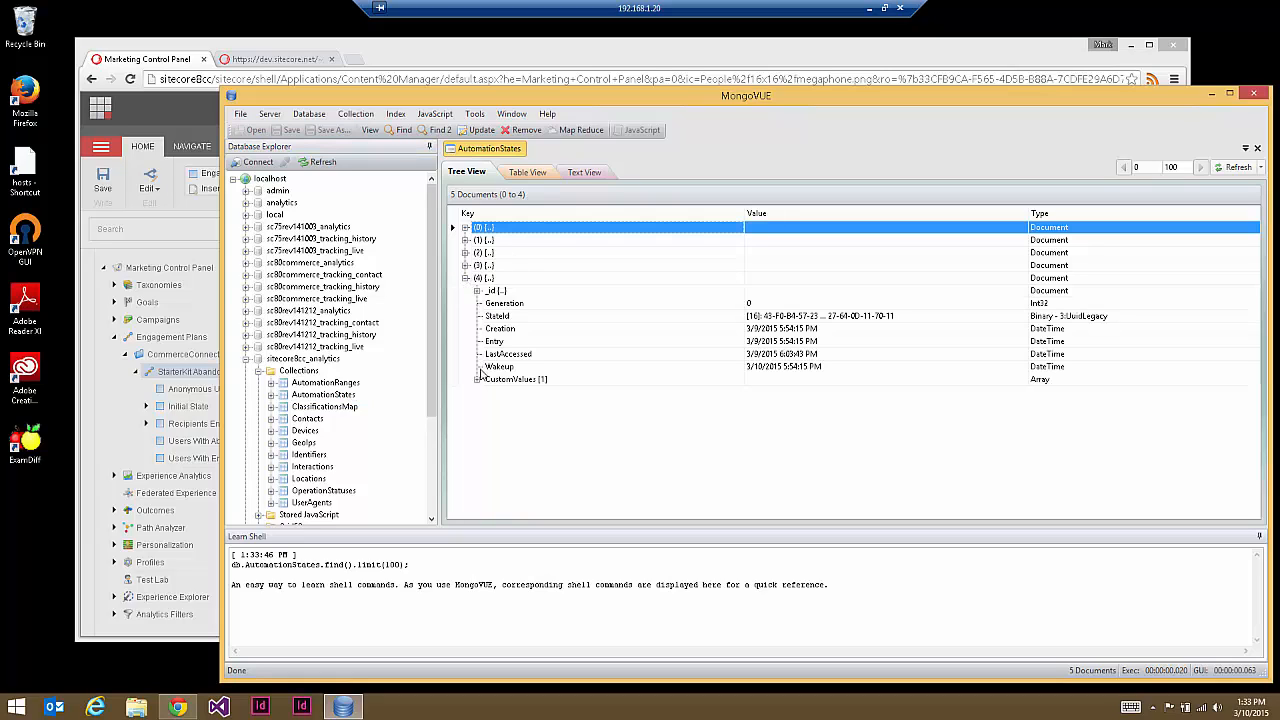
Step: Expand CustomValues > commerce.carts to view the stored cart's fields, including its ShopName
left_click(478, 378)
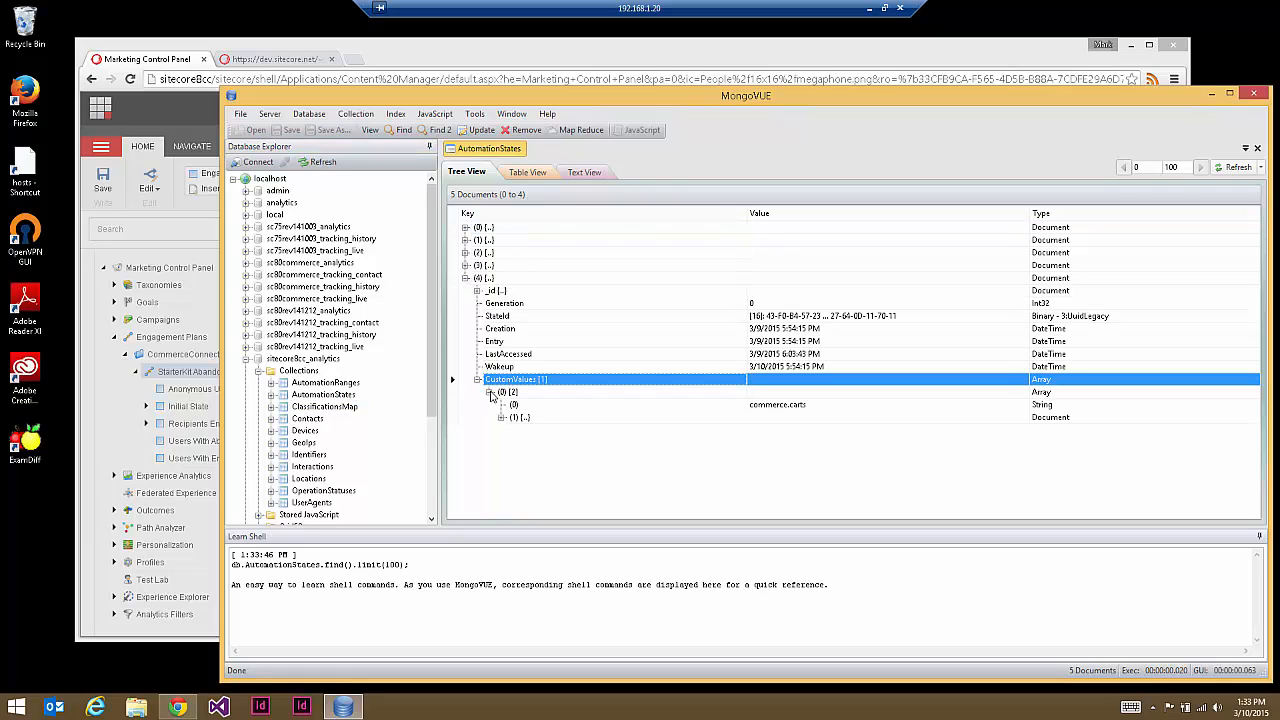
left_click(504, 418)
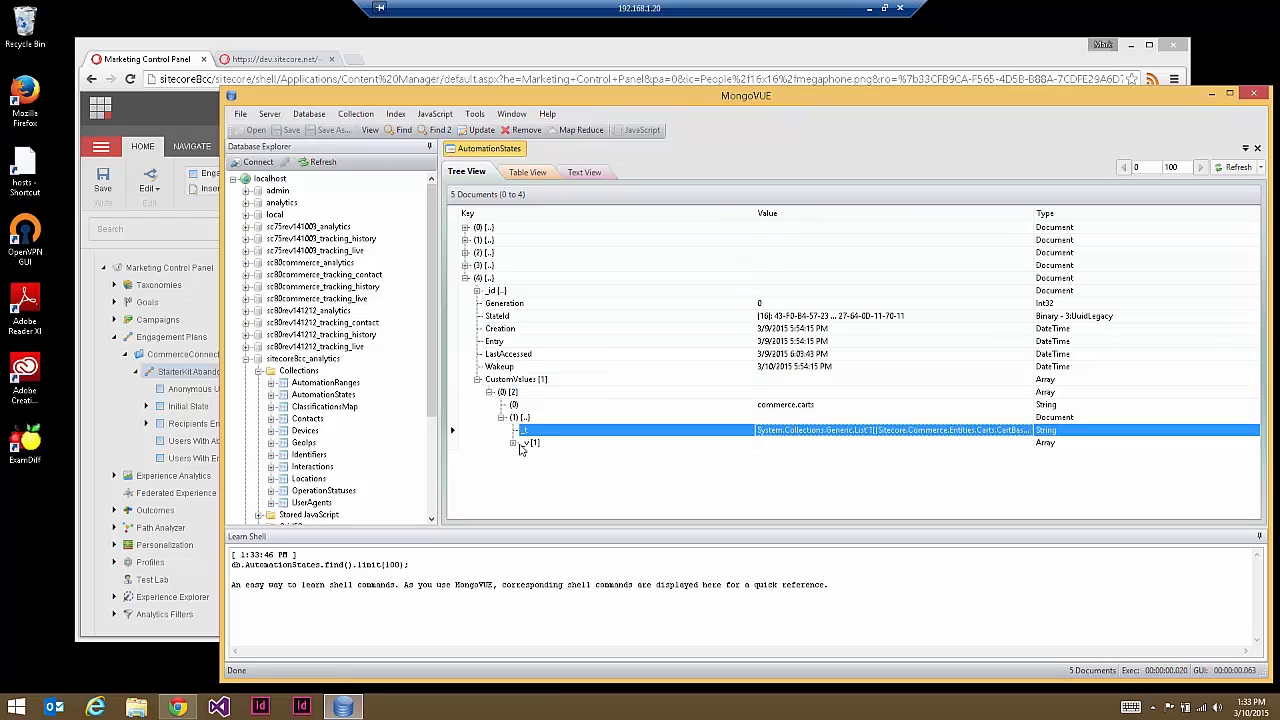
left_click(512, 444)
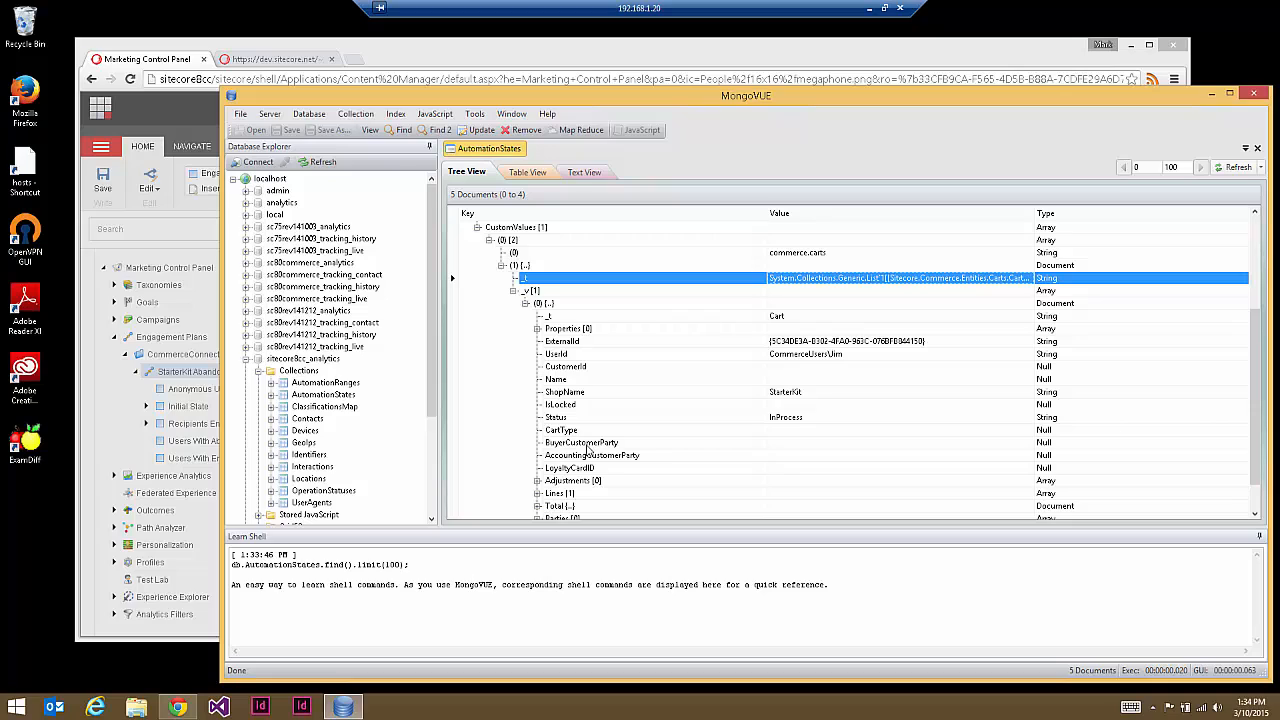
mouse_move(822, 362)
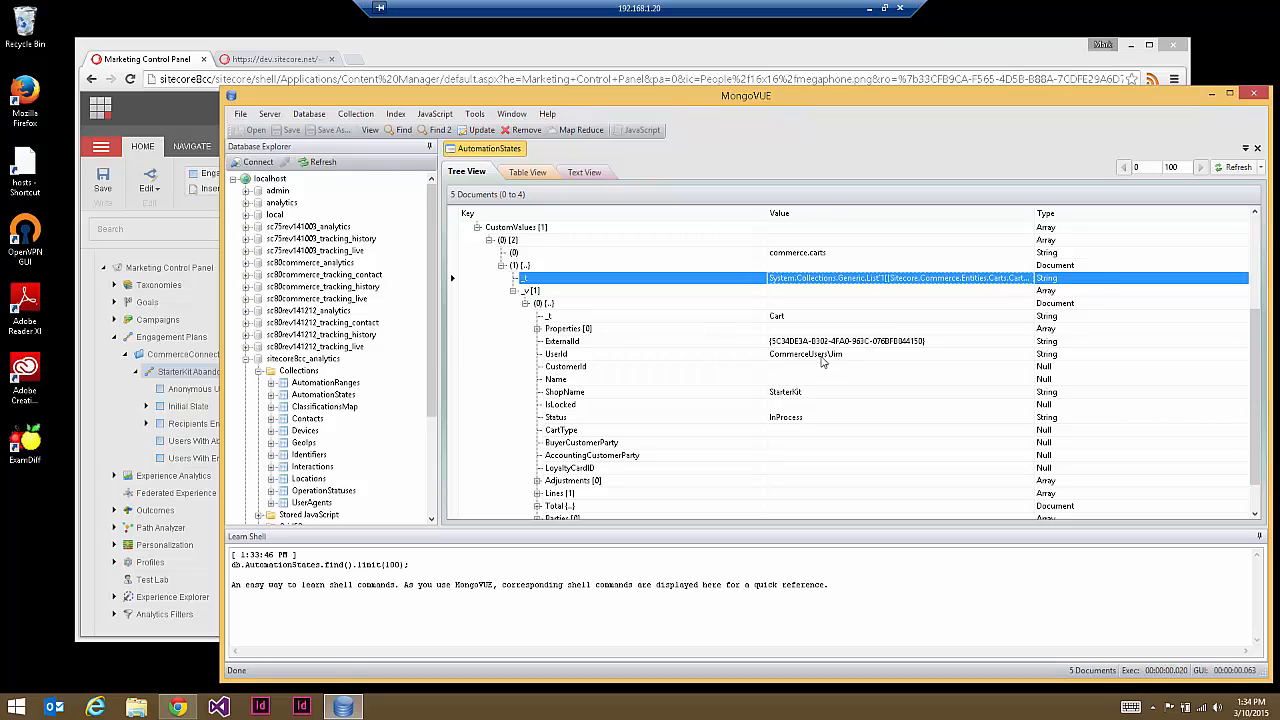
left_click(564, 390)
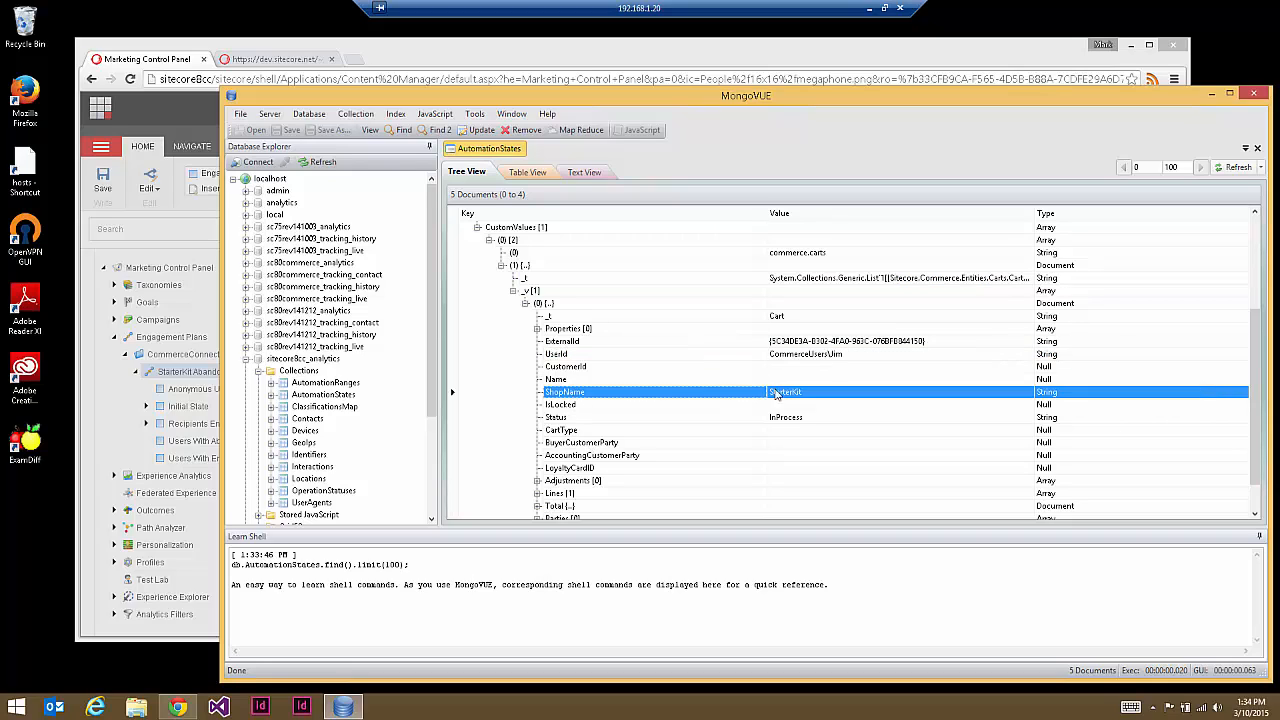
mouse_move(838, 392)
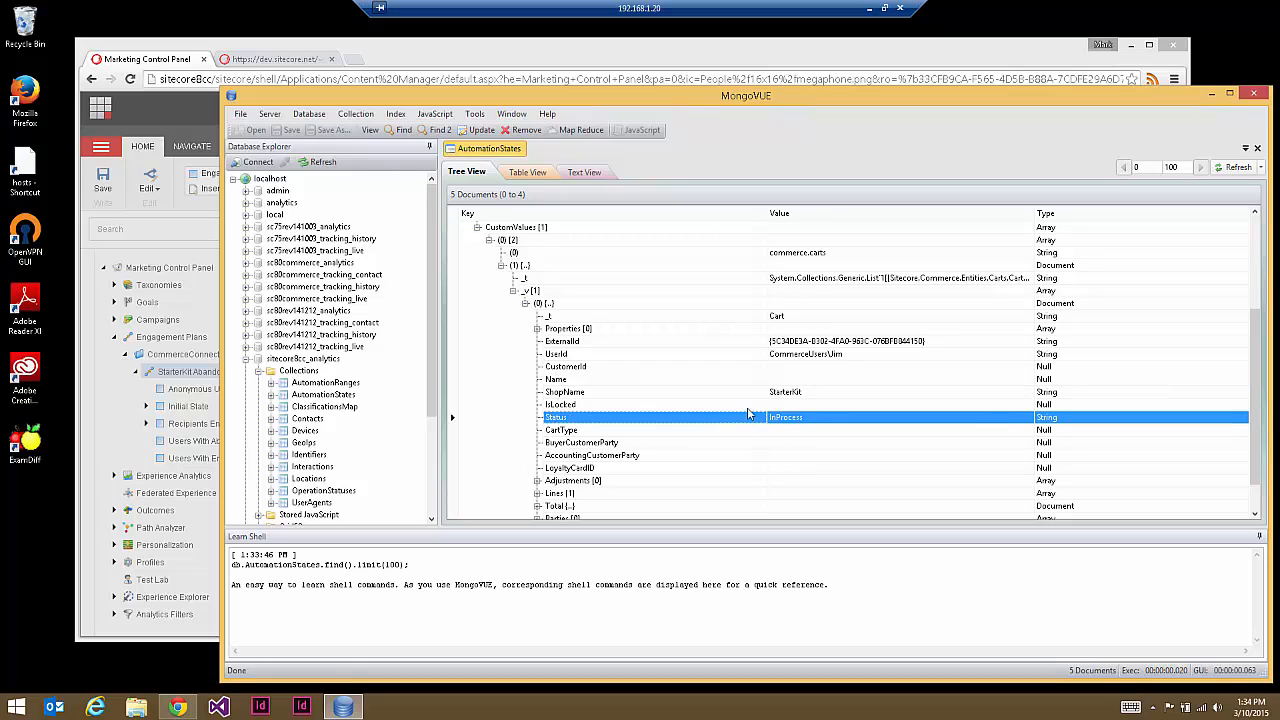
mouse_move(804, 424)
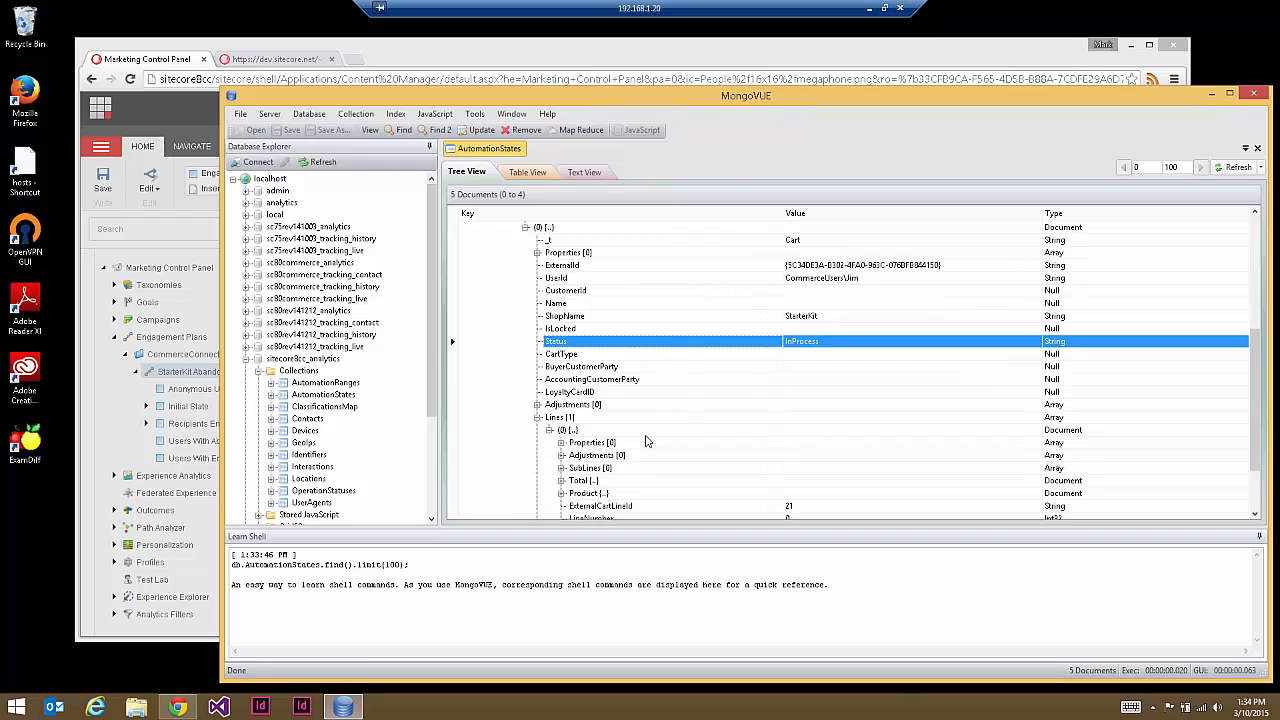
scroll("down", 3)
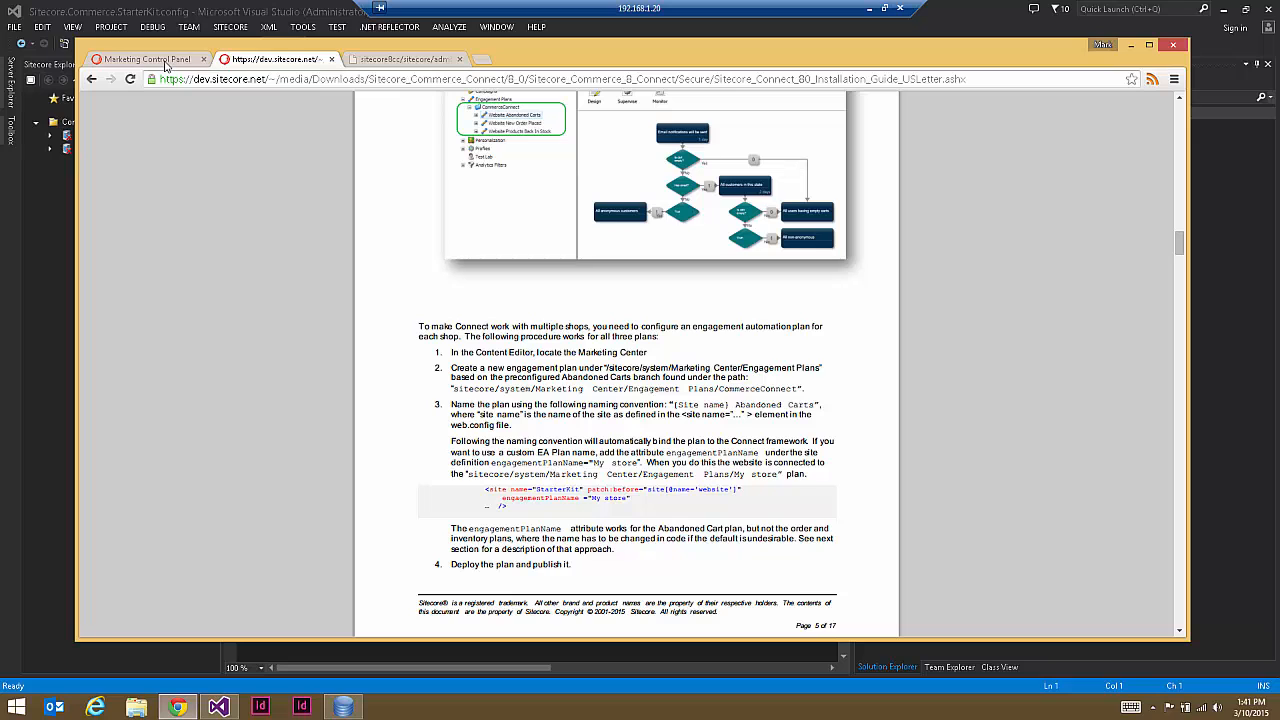
Step: Close the plan monitor in Marketing Control Panel and reselect the StarterKit Abandoned Carts plan
left_click(148, 60)
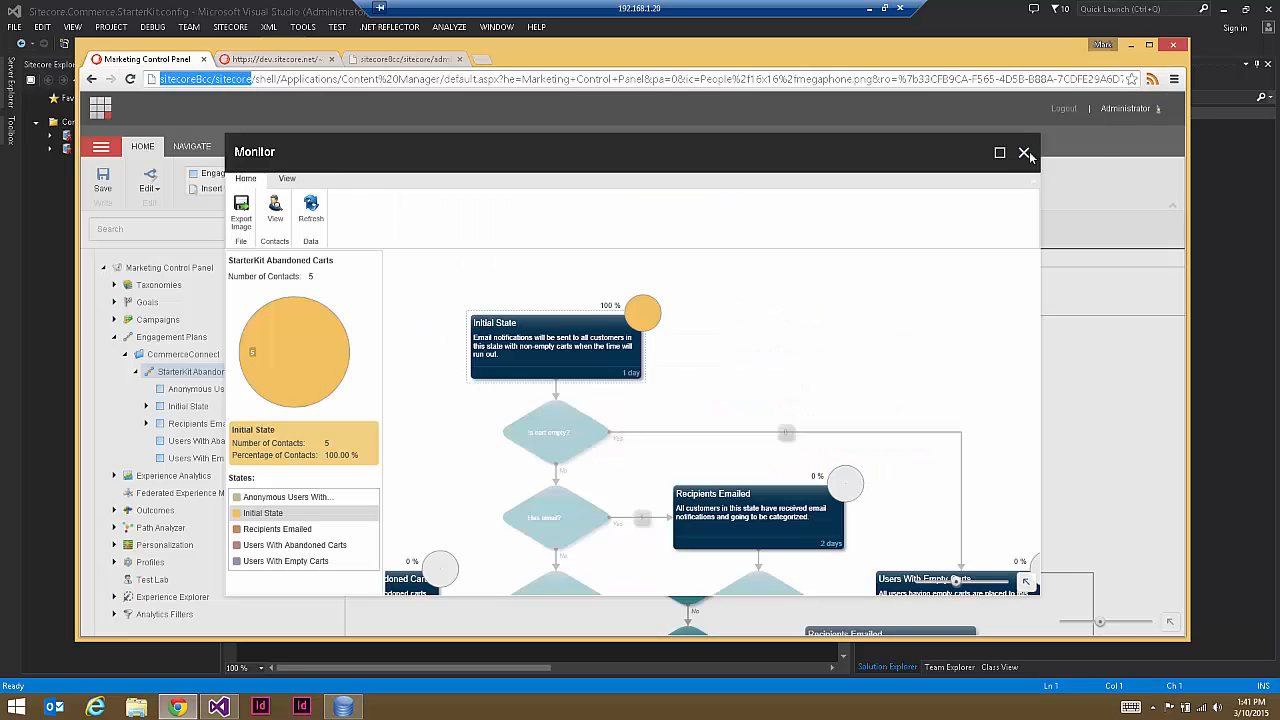
left_click(1024, 152)
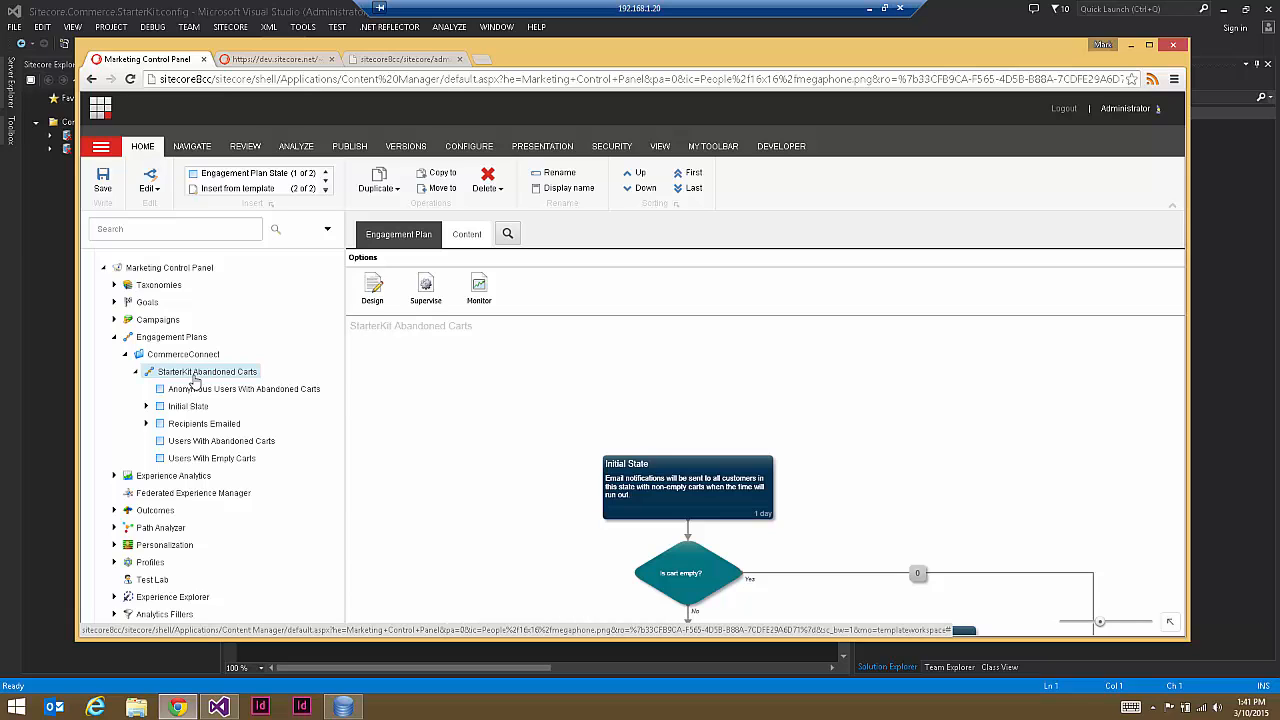
left_click(276, 60)
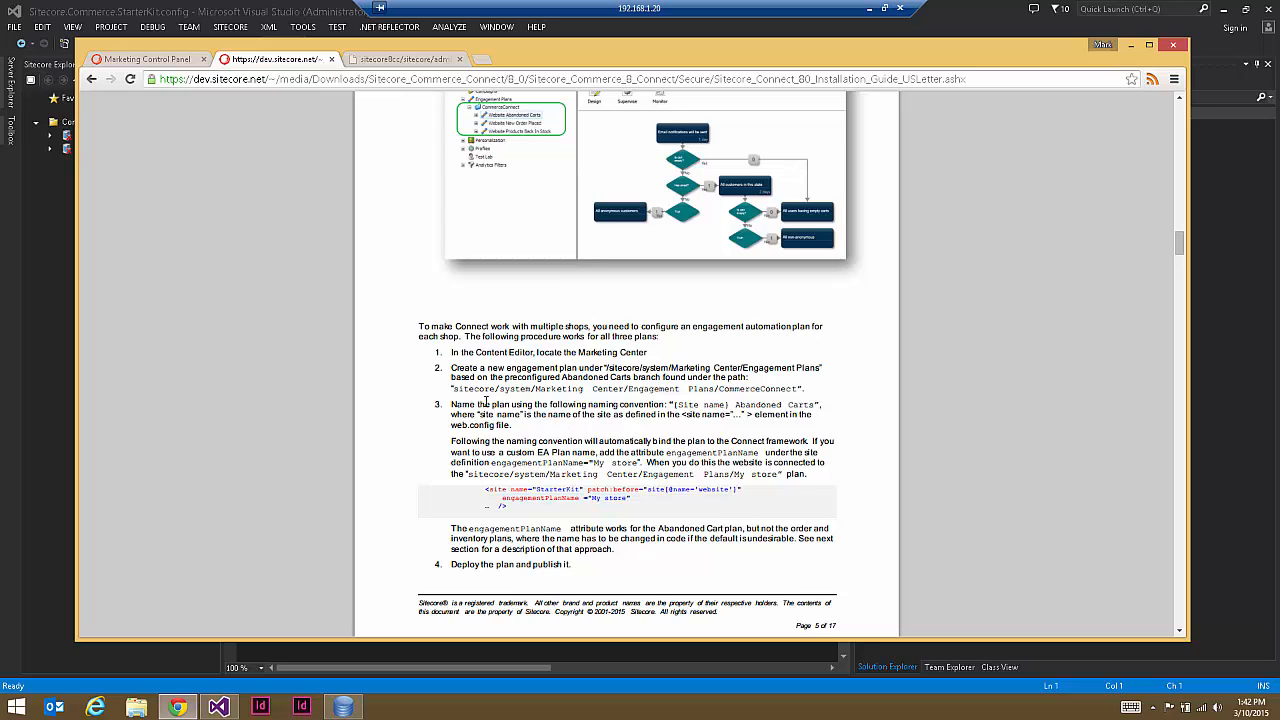
Step: Scroll to 'The dual purposes of the Abandoned Cart EA plan' and highlight the processors to remove
scroll("down", 3)
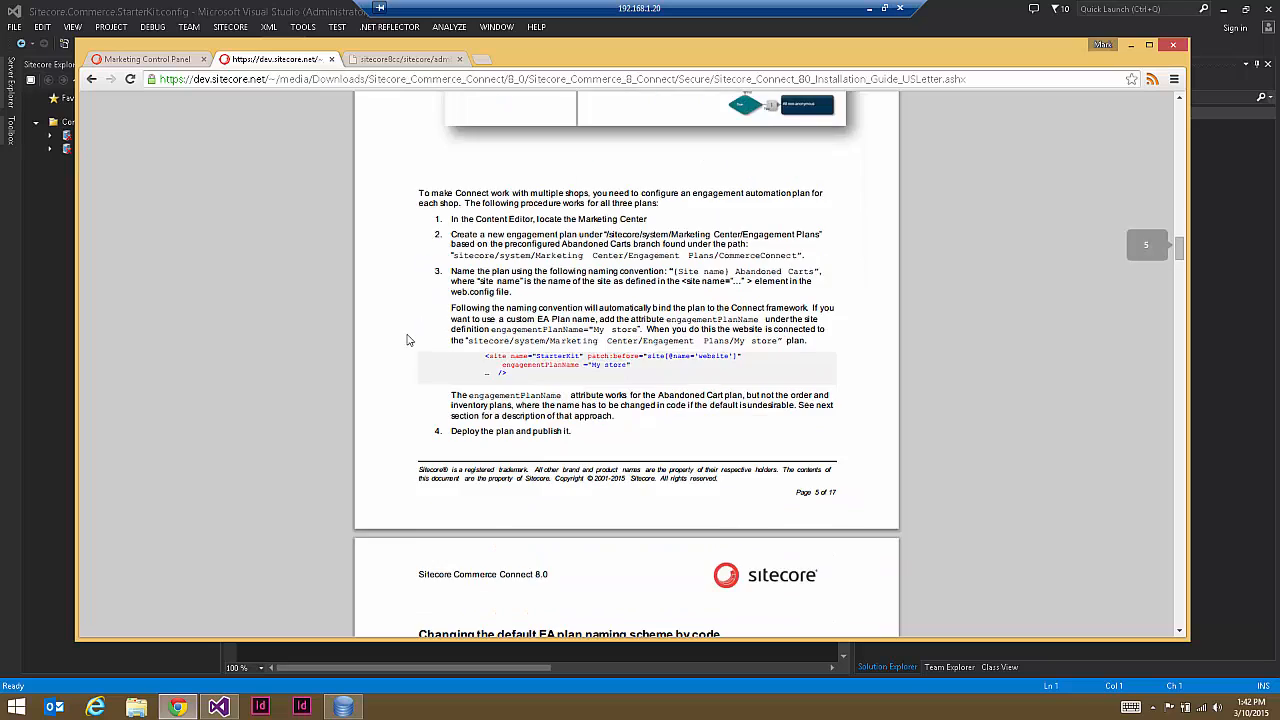
scroll("down", 3)
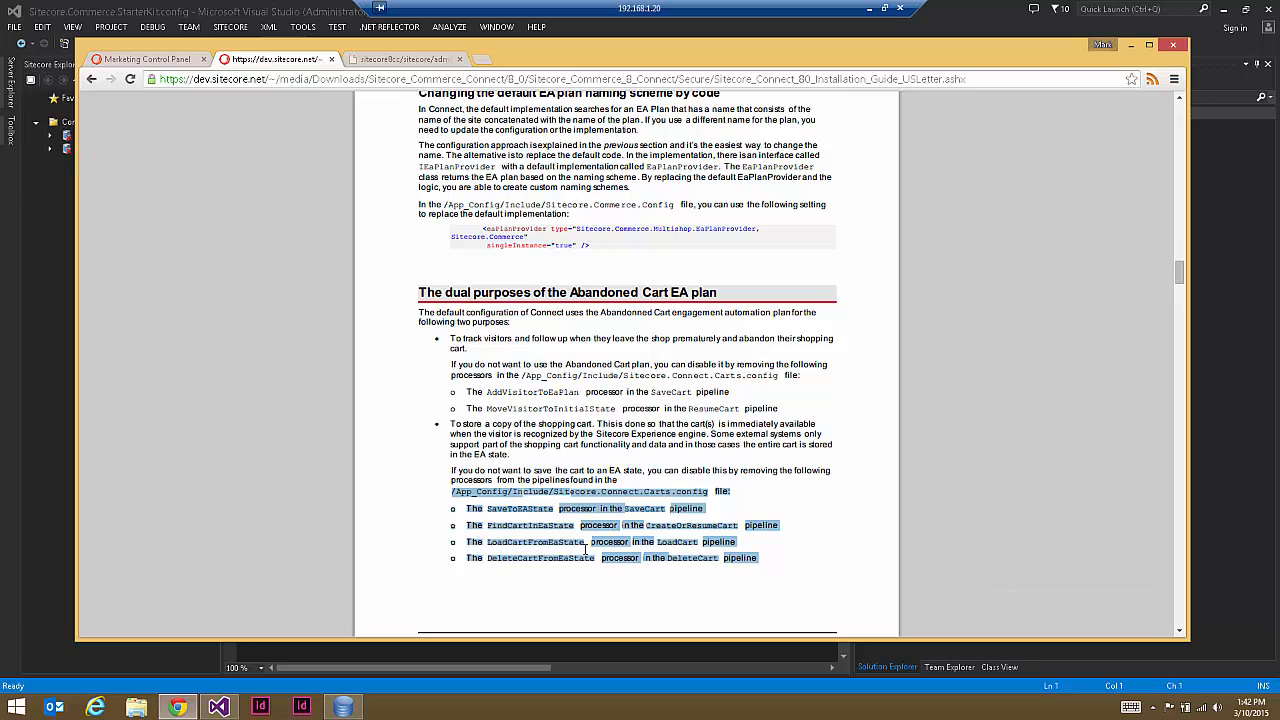
left_click(496, 508)
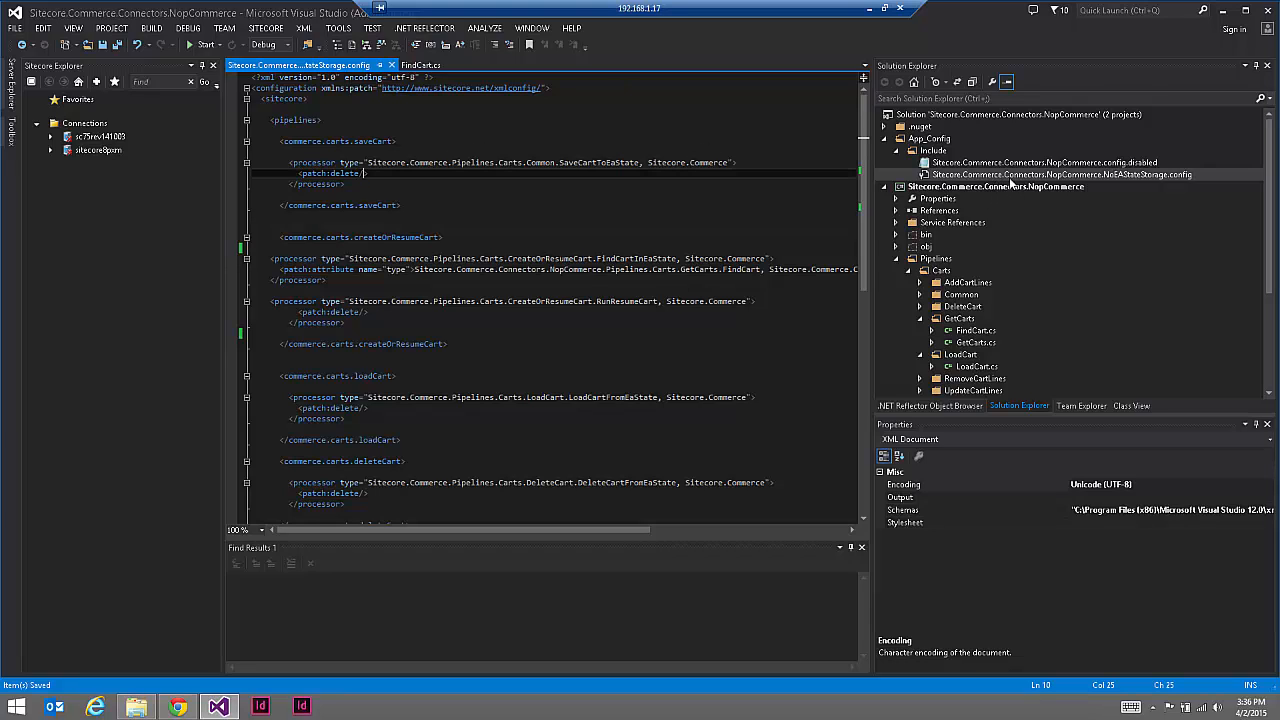
mouse_move(1150, 180)
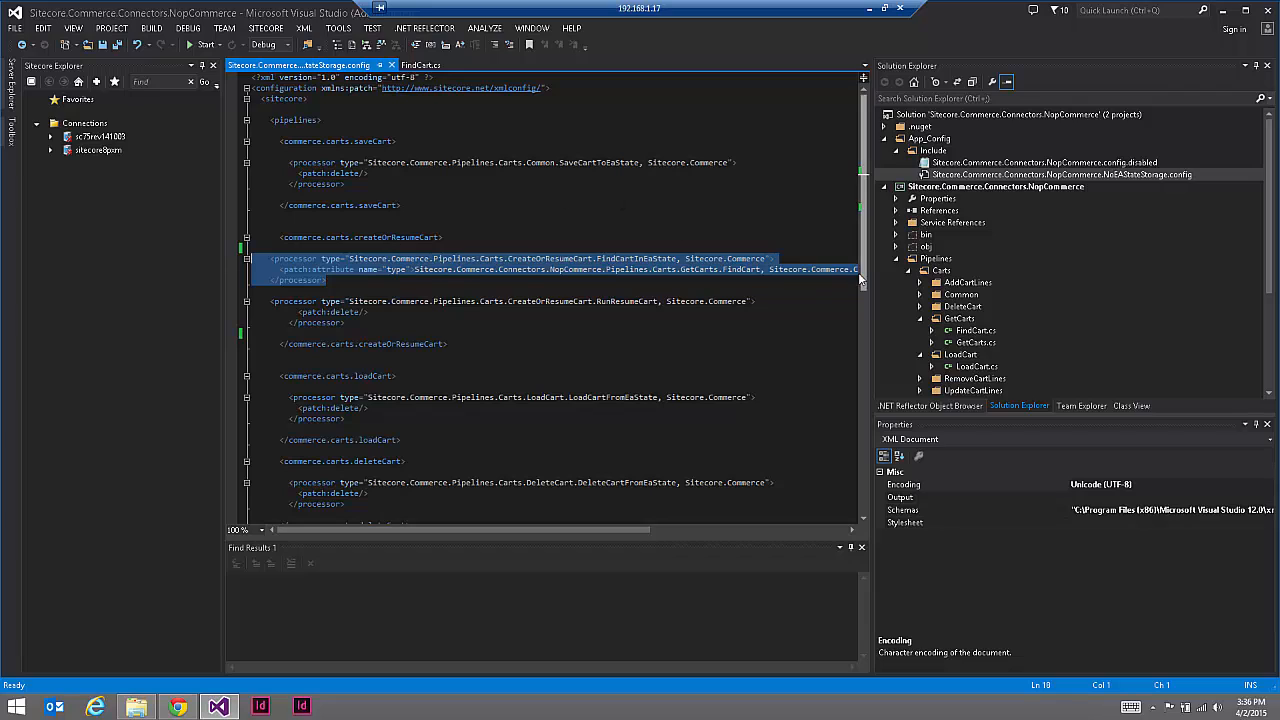
Step: Select the createOrResumeCart patch and jump to the FindCart class definition
left_click(324, 280)
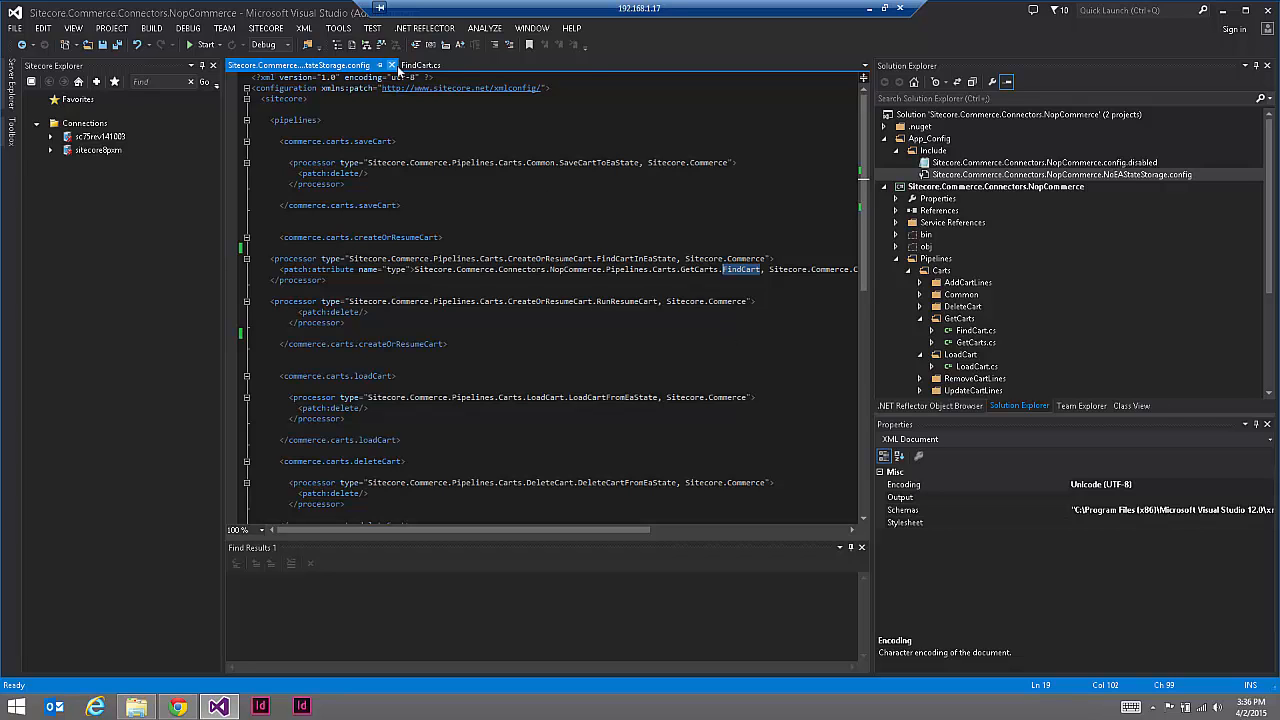
left_click(420, 64)
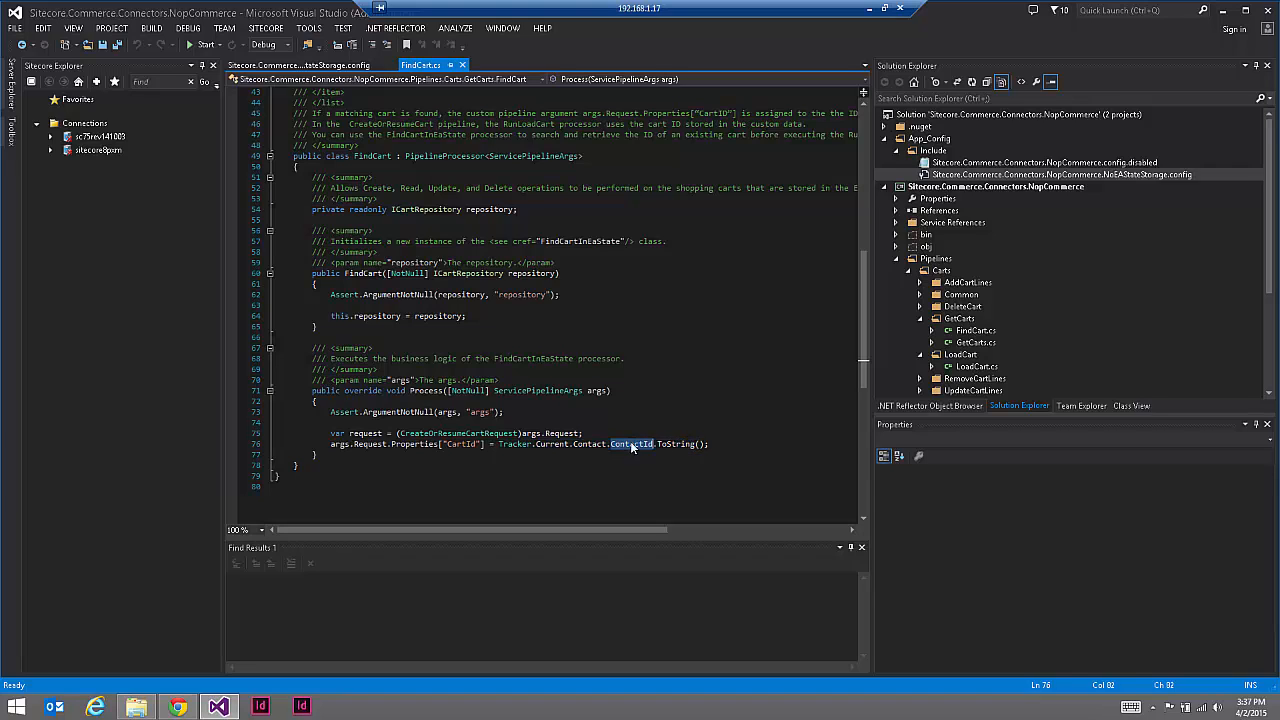
double_click(632, 444)
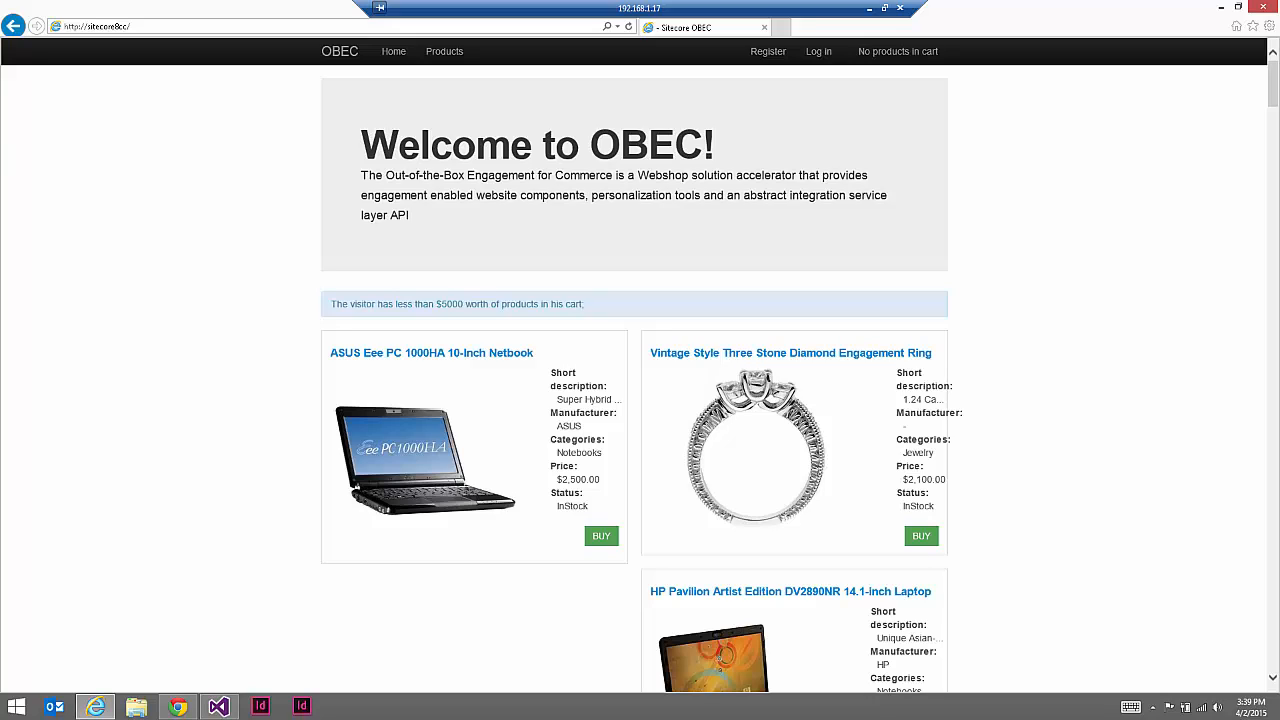
mouse_move(604, 540)
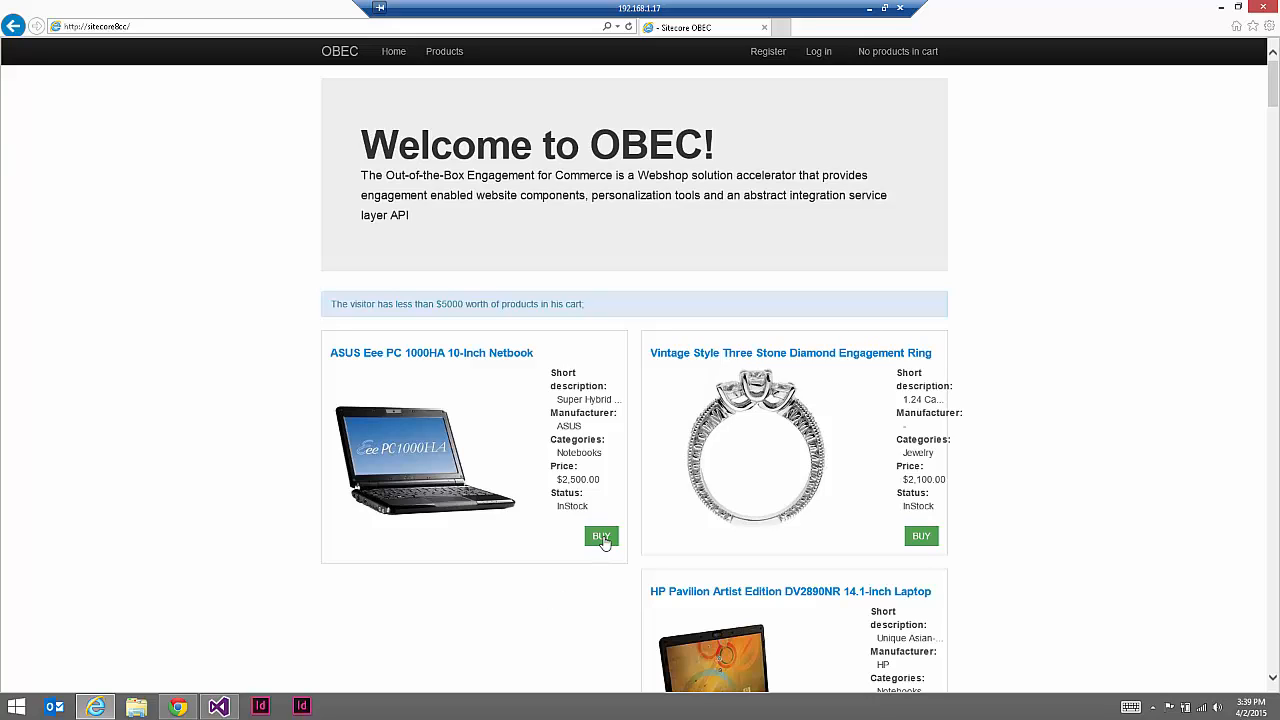
Step: Add the ASUS Eee PC netbook to the cart via its BUY button
left_click(920, 536)
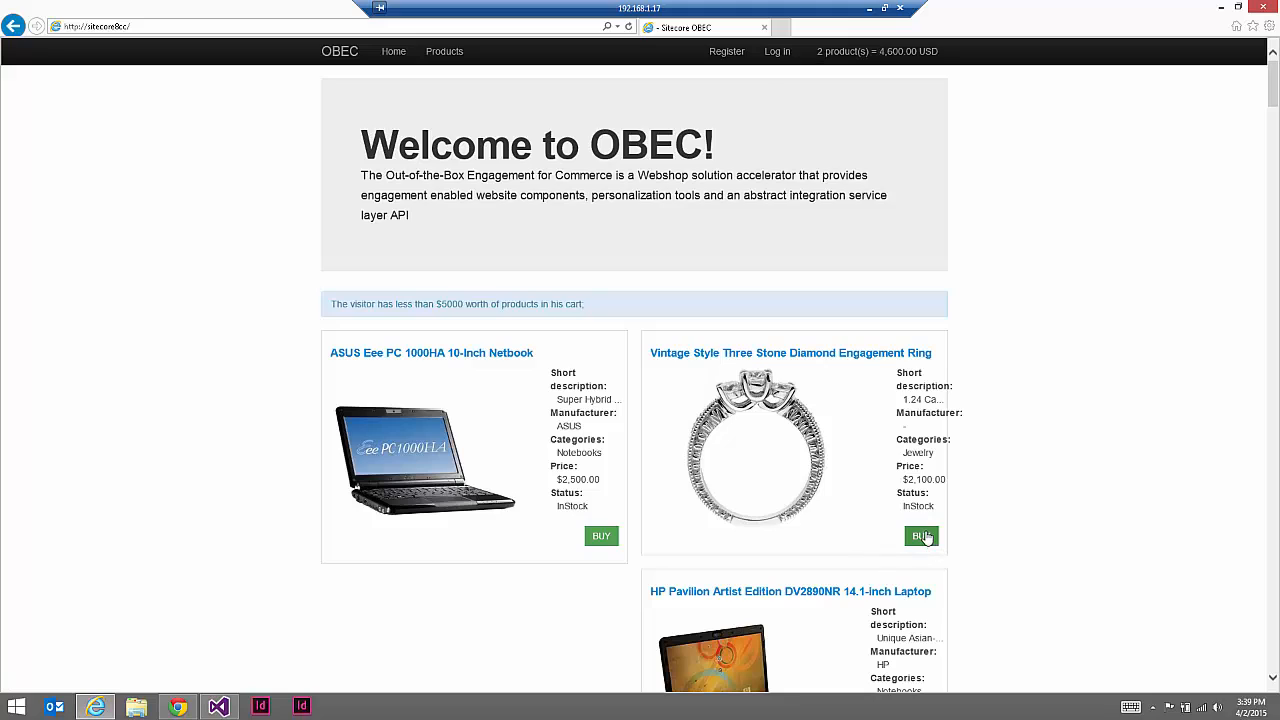
mouse_move(876, 52)
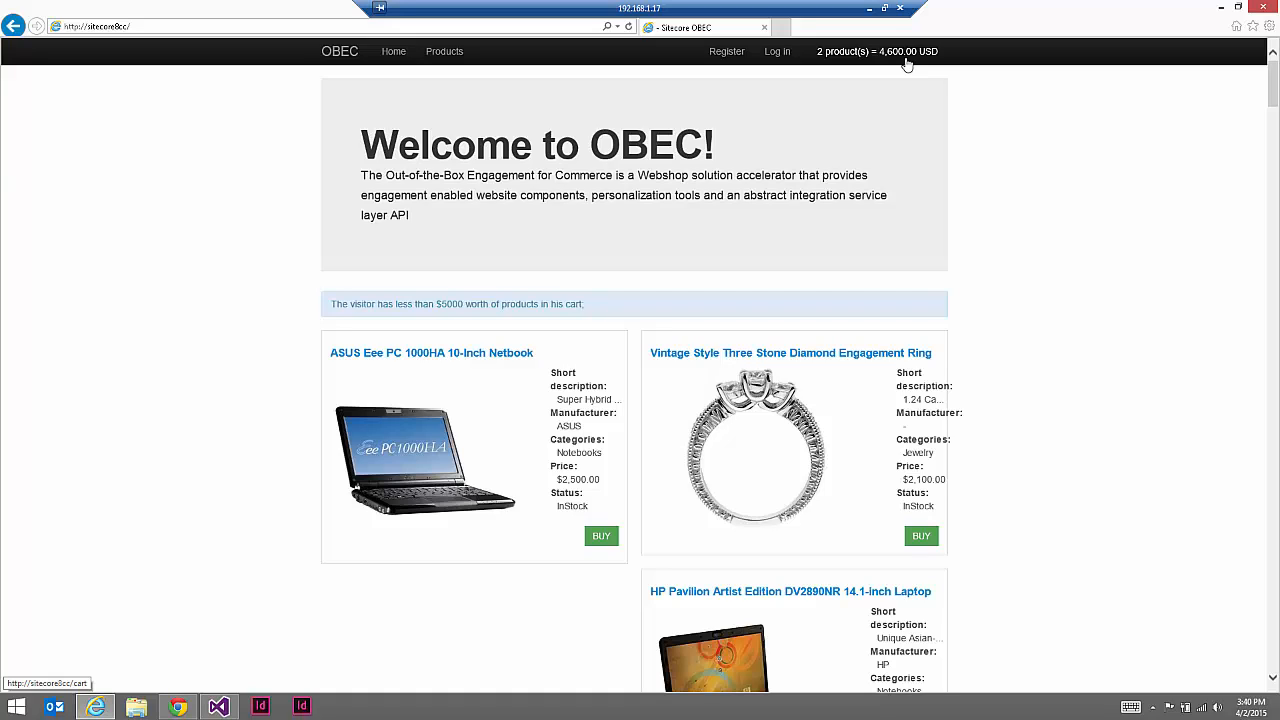
mouse_move(100, 574)
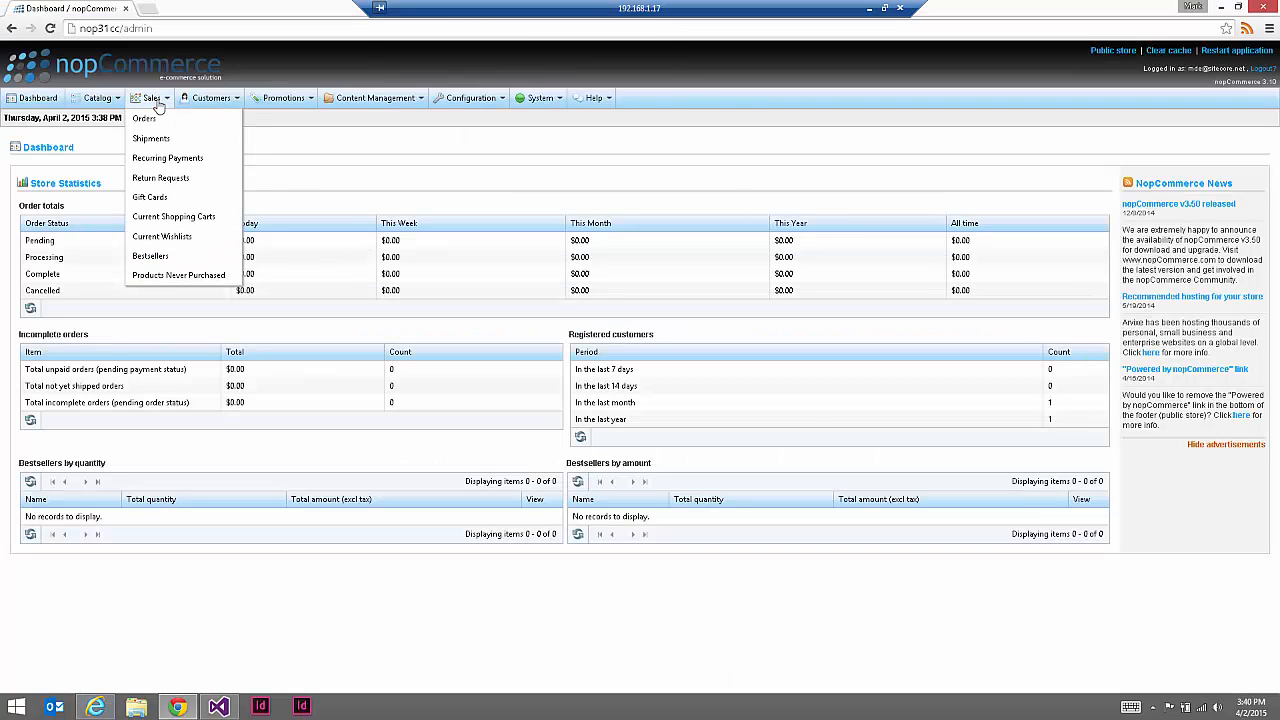
mouse_move(174, 216)
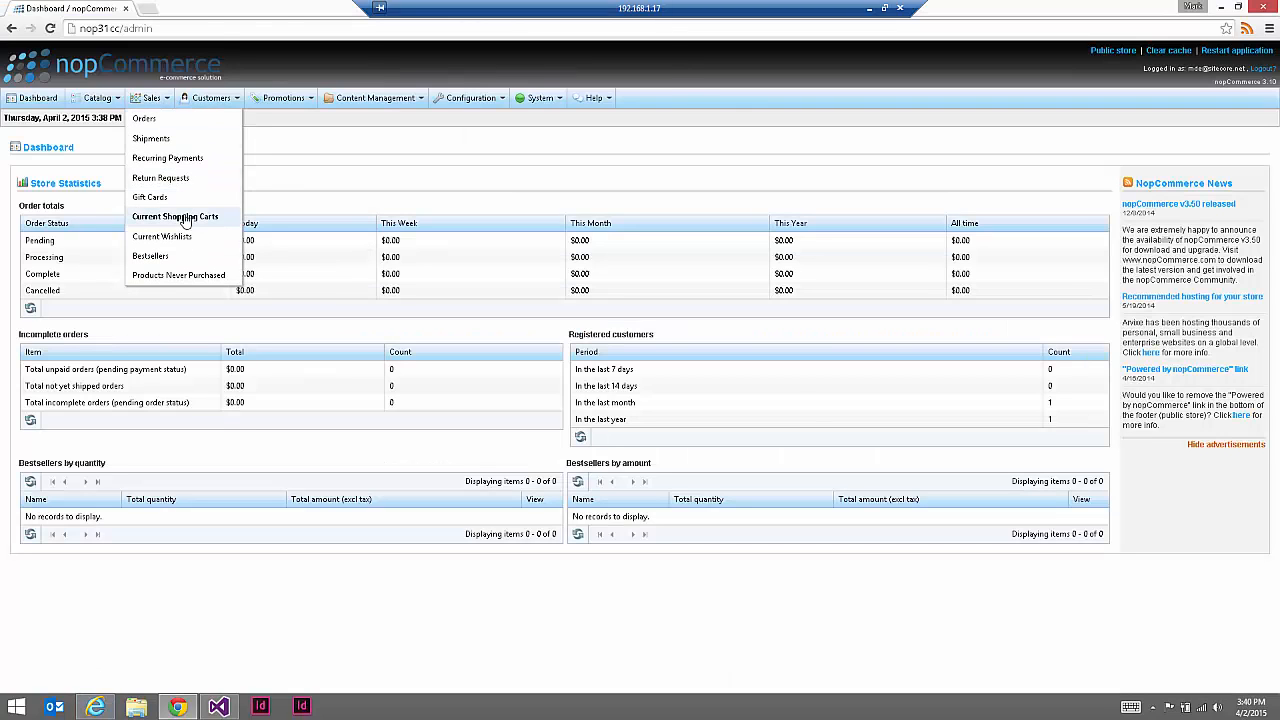
Step: List Sales > Current Shopping Carts and expand the first Guest cart's products
left_click(176, 216)
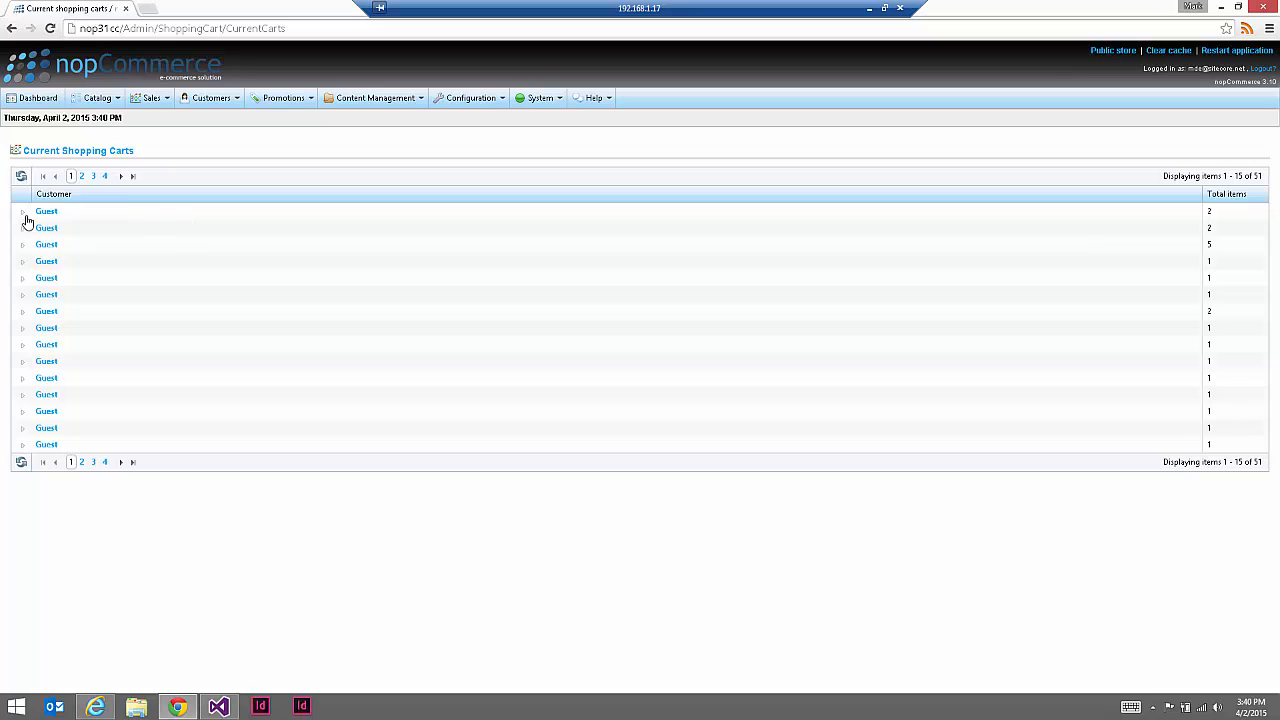
left_click(22, 212)
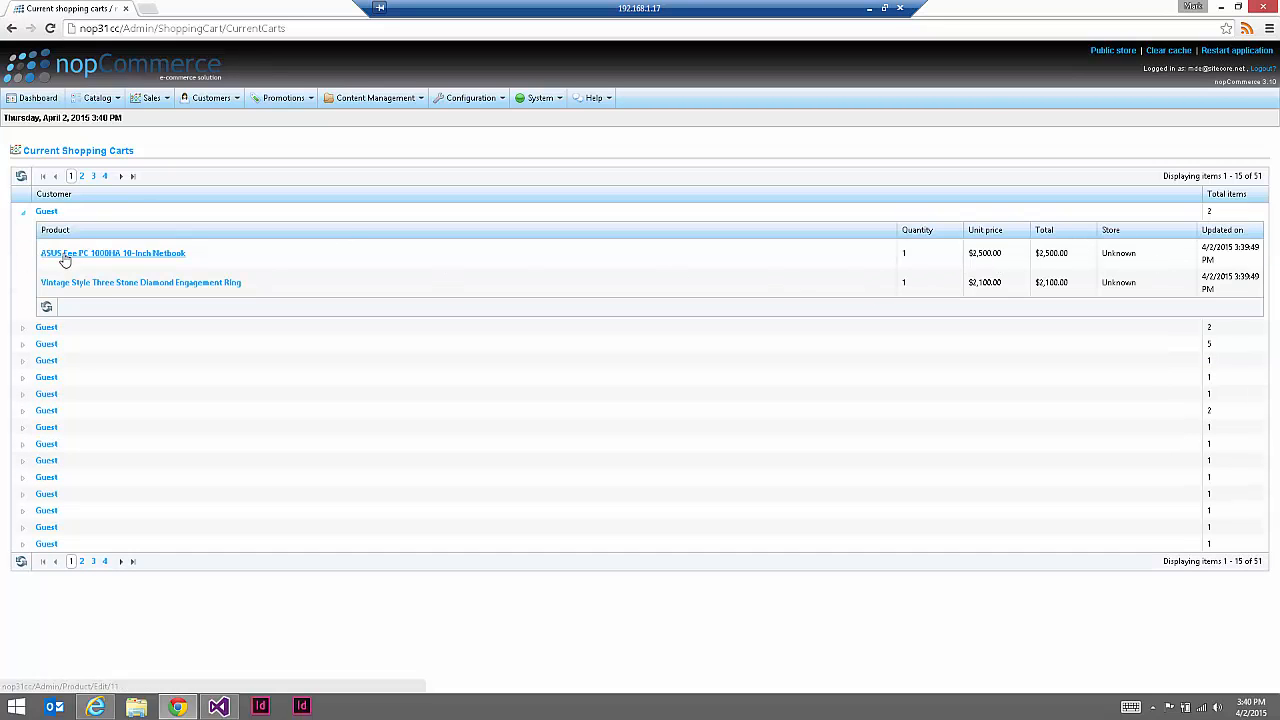
mouse_move(156, 258)
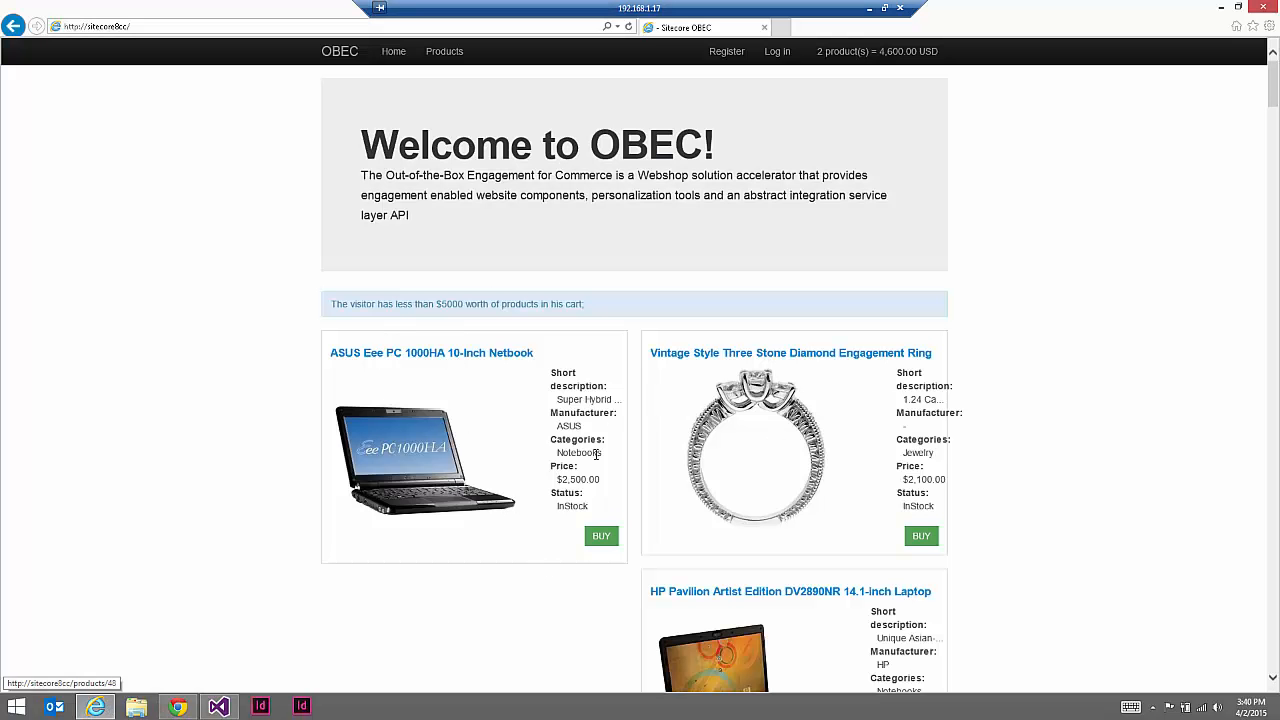
mouse_move(870, 58)
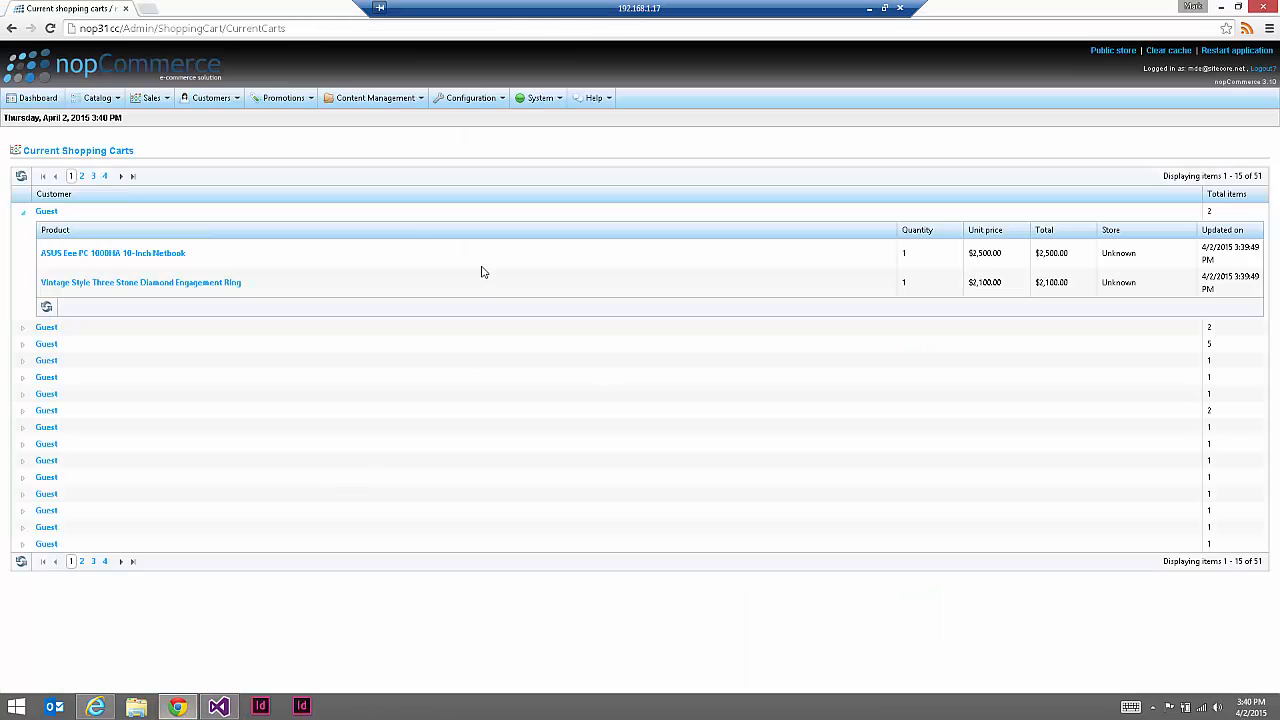
mouse_move(340, 276)
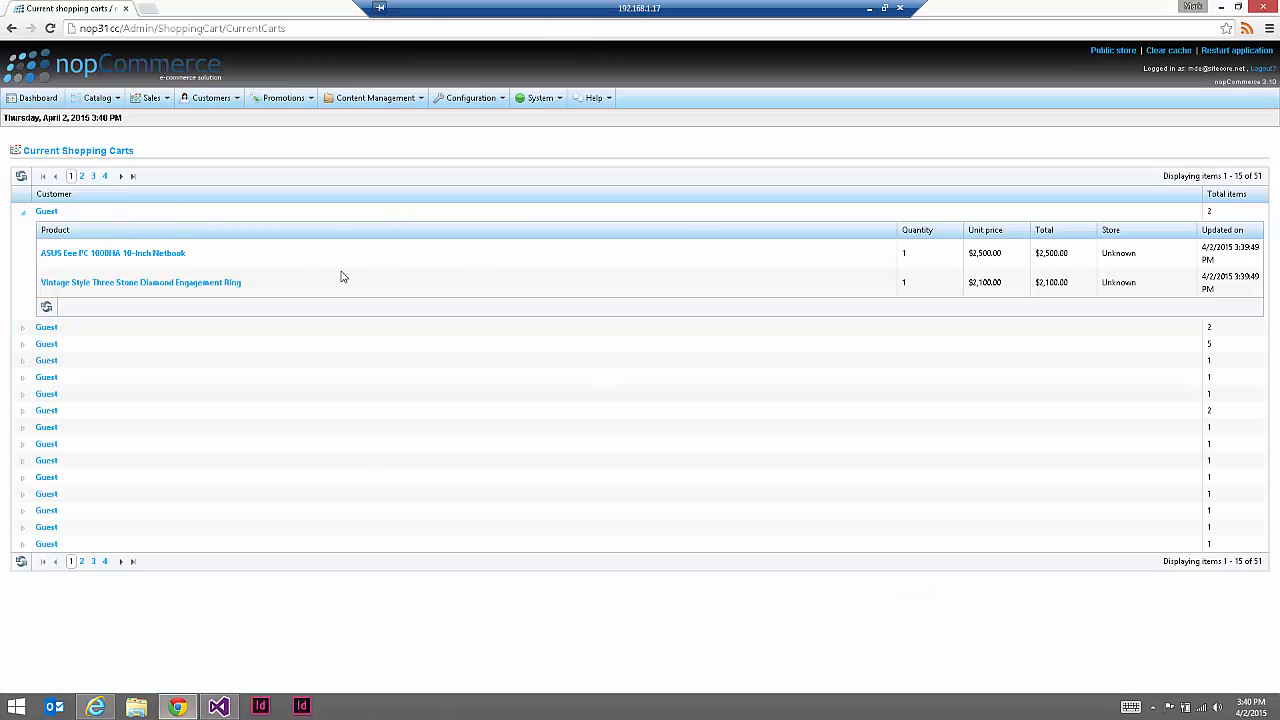